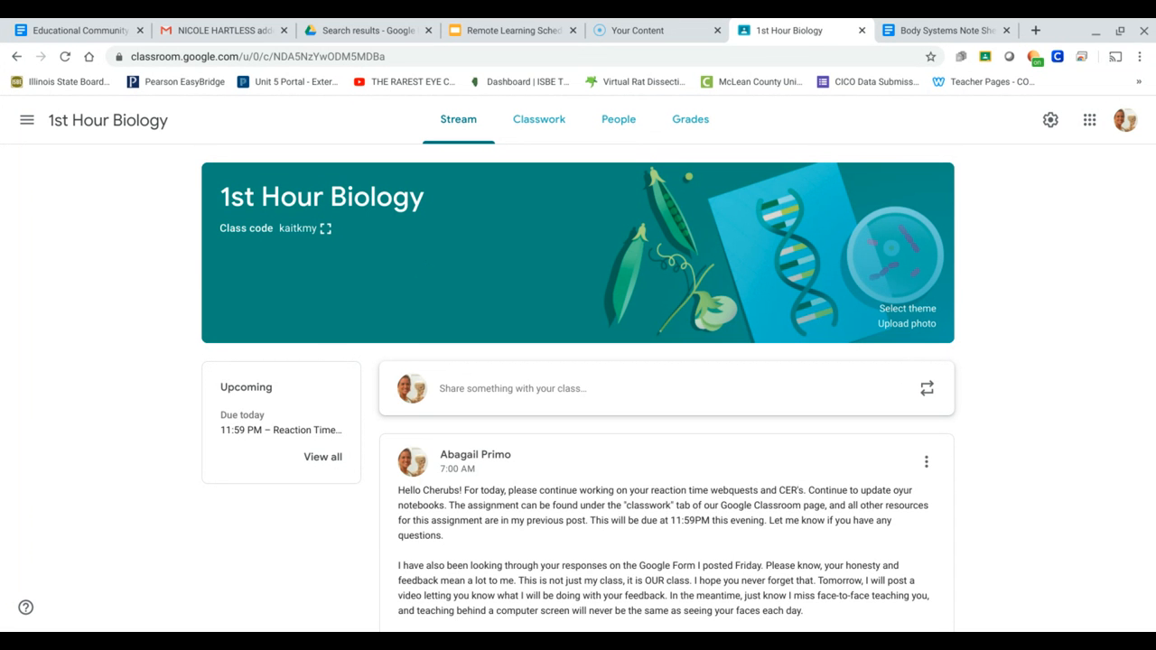
- Show the 1st Hour Biology classwork, expanding Reaction Time Webquest and Body Systems Mini-Project
scroll(down, 3)
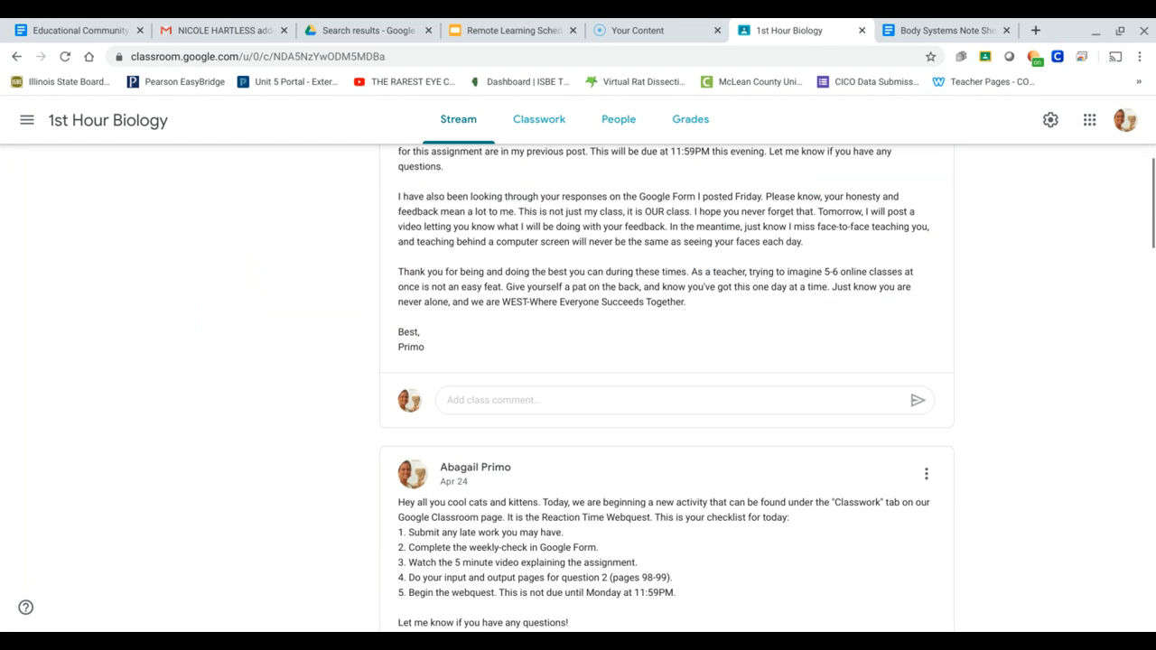
scroll(down, 3)
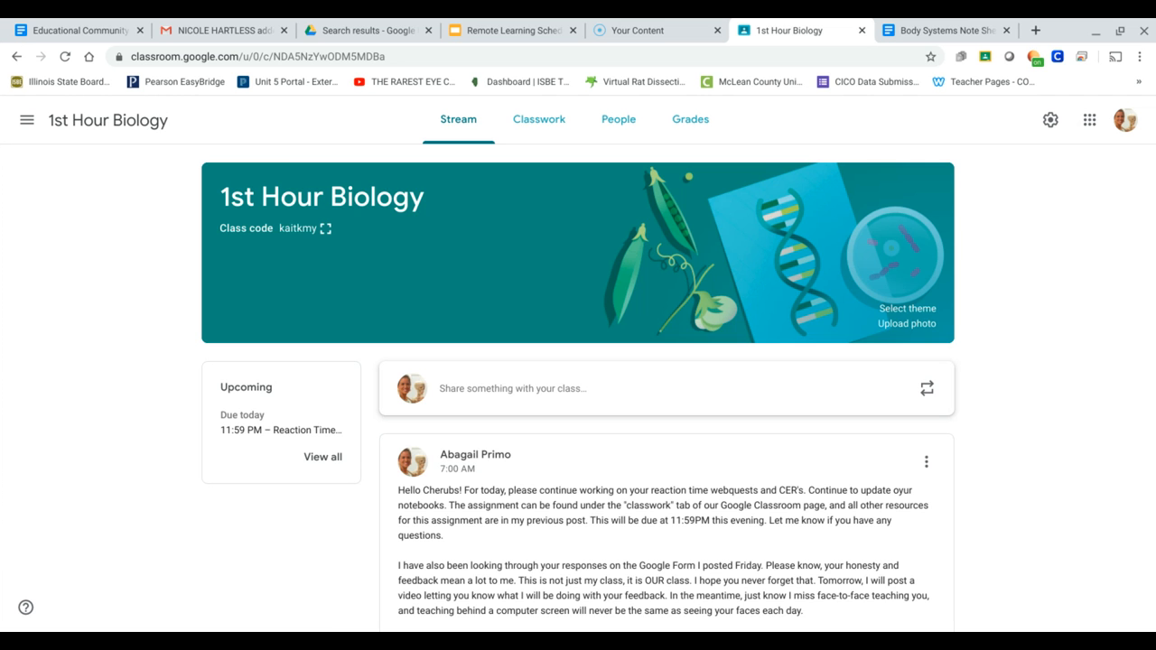
mouse_move(540, 119)
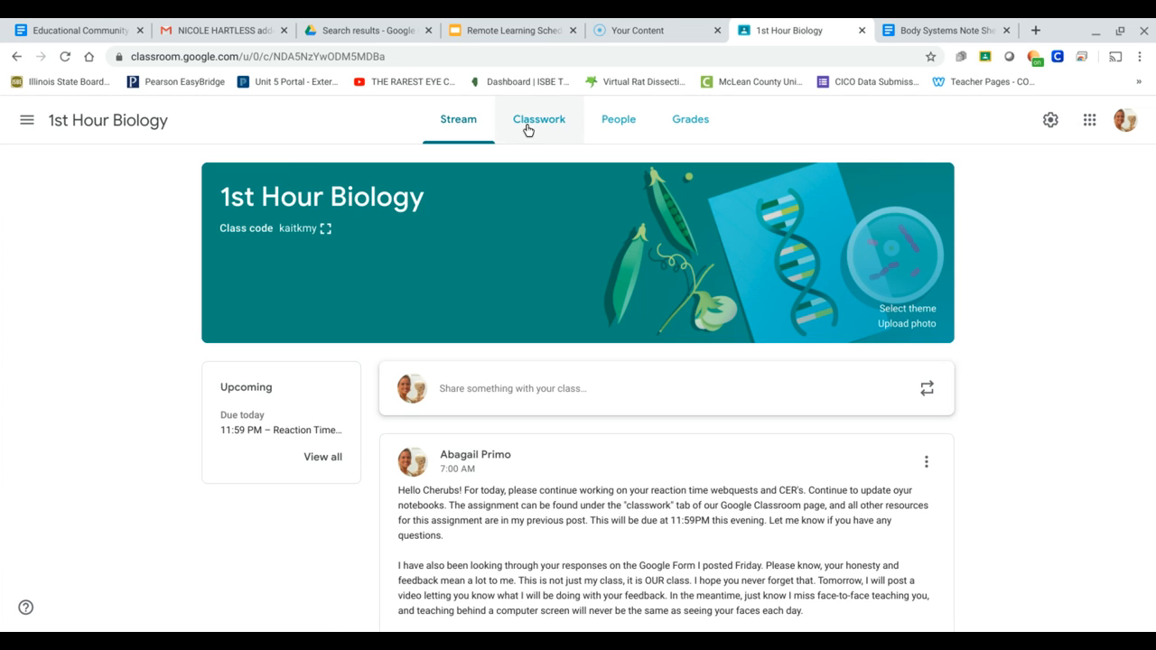
click(539, 119)
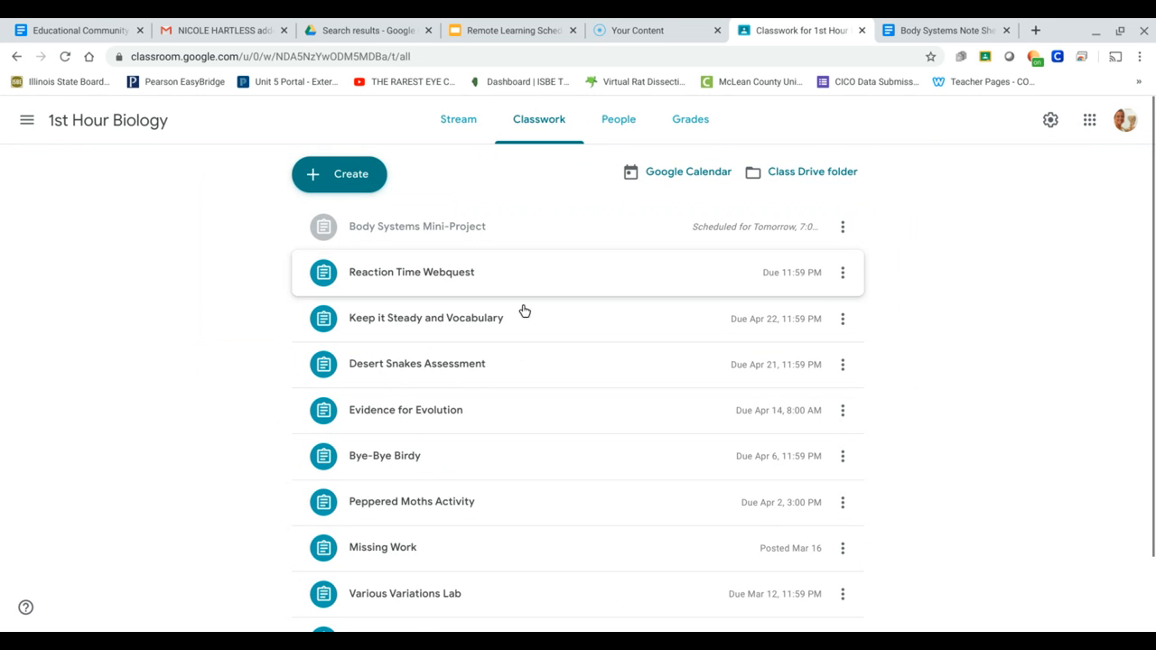
click(411, 271)
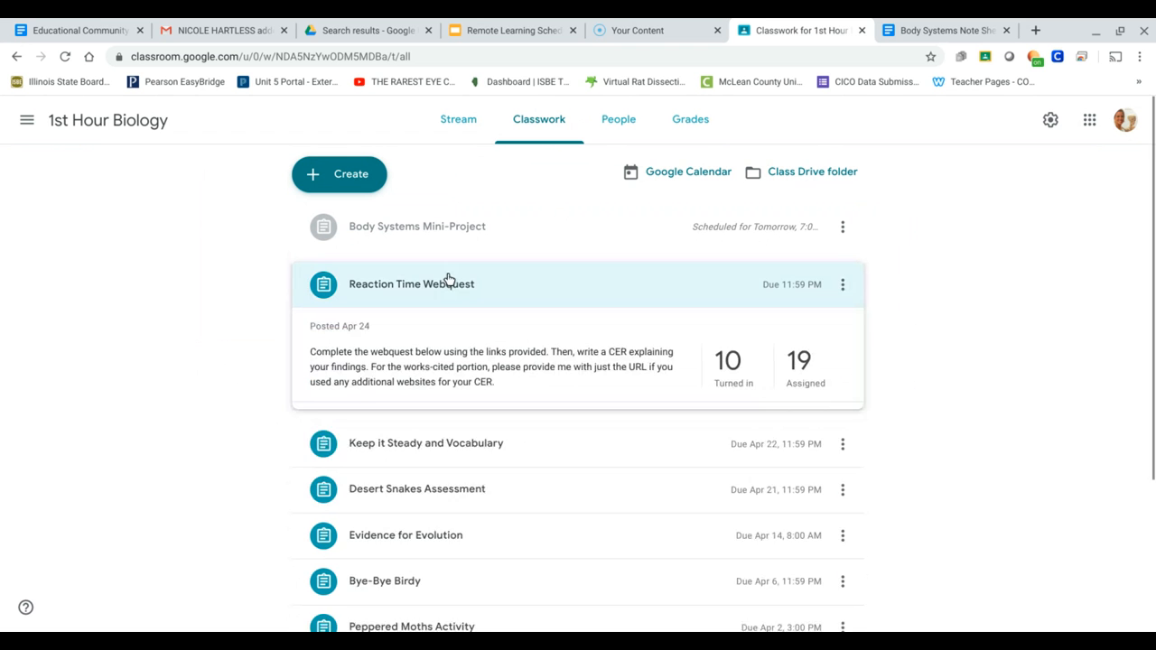
click(411, 283)
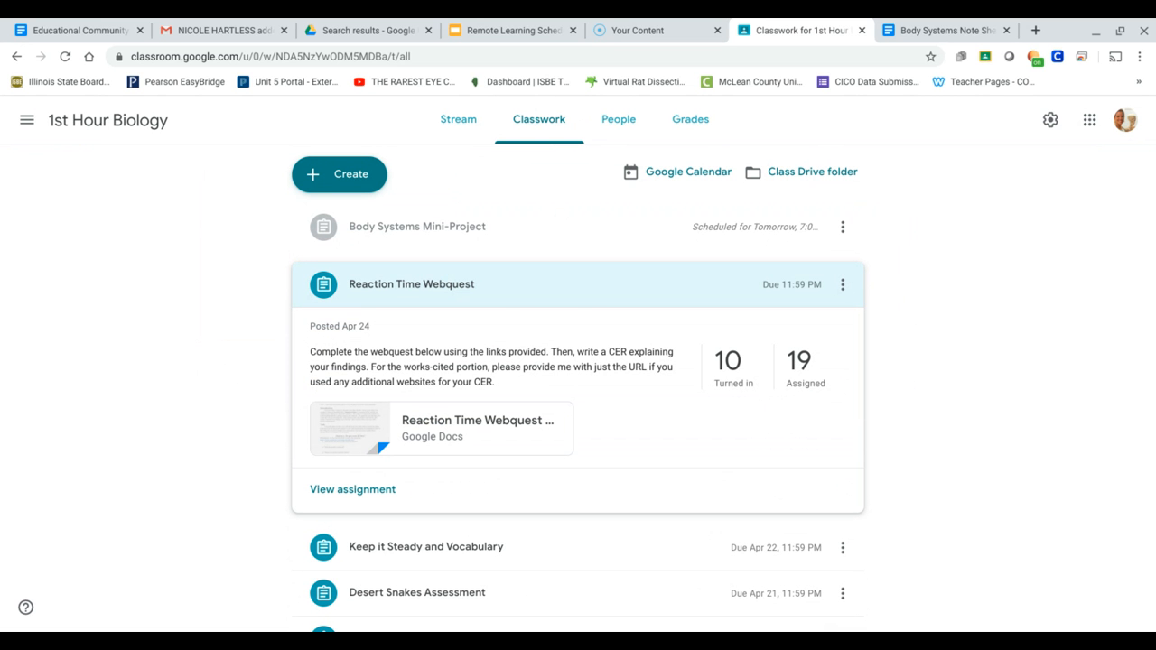
mouse_move(418, 323)
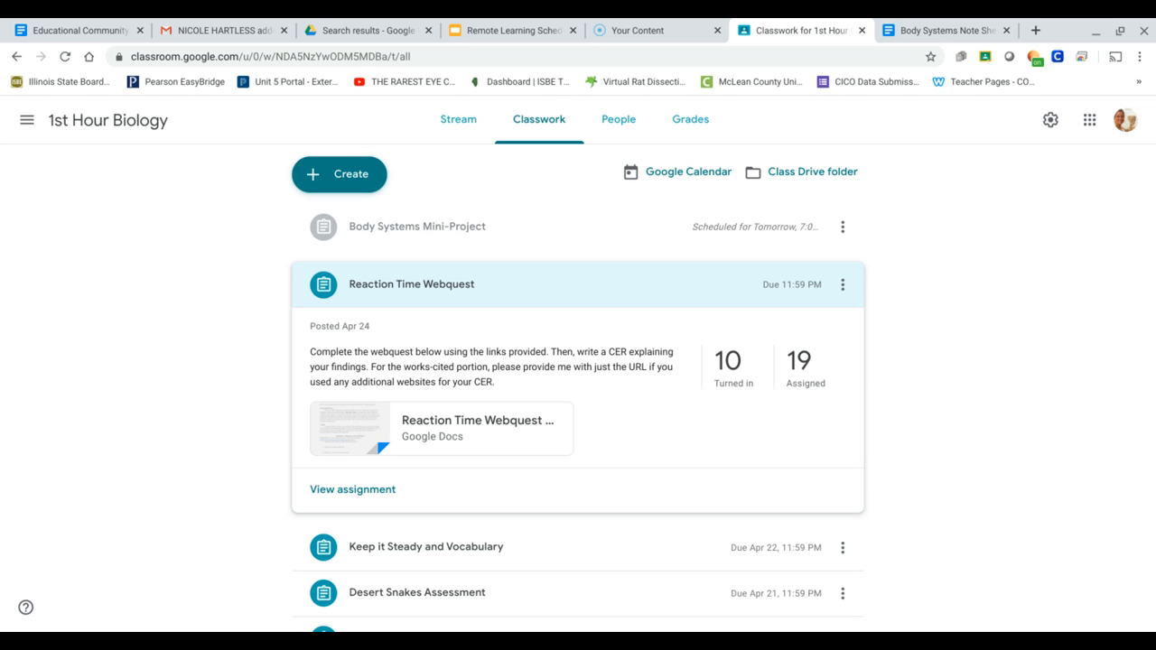
click(416, 226)
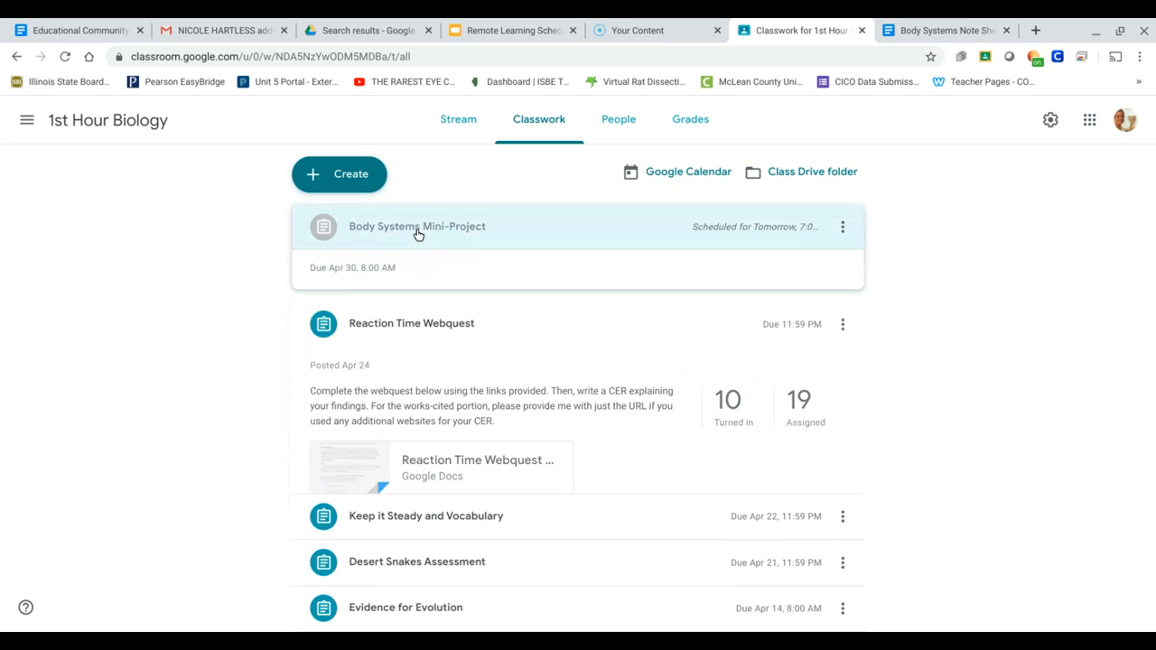
- Expand the Body Systems Mini-Project and open its attached Presentation Assignment doc
click(416, 226)
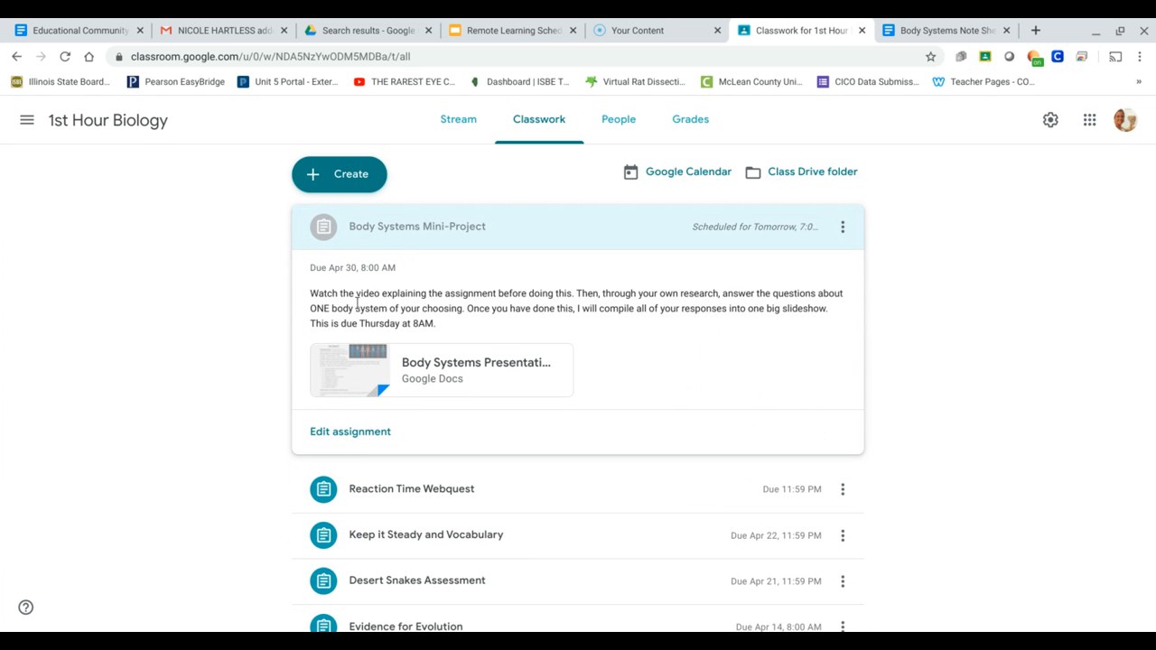
mouse_move(357, 302)
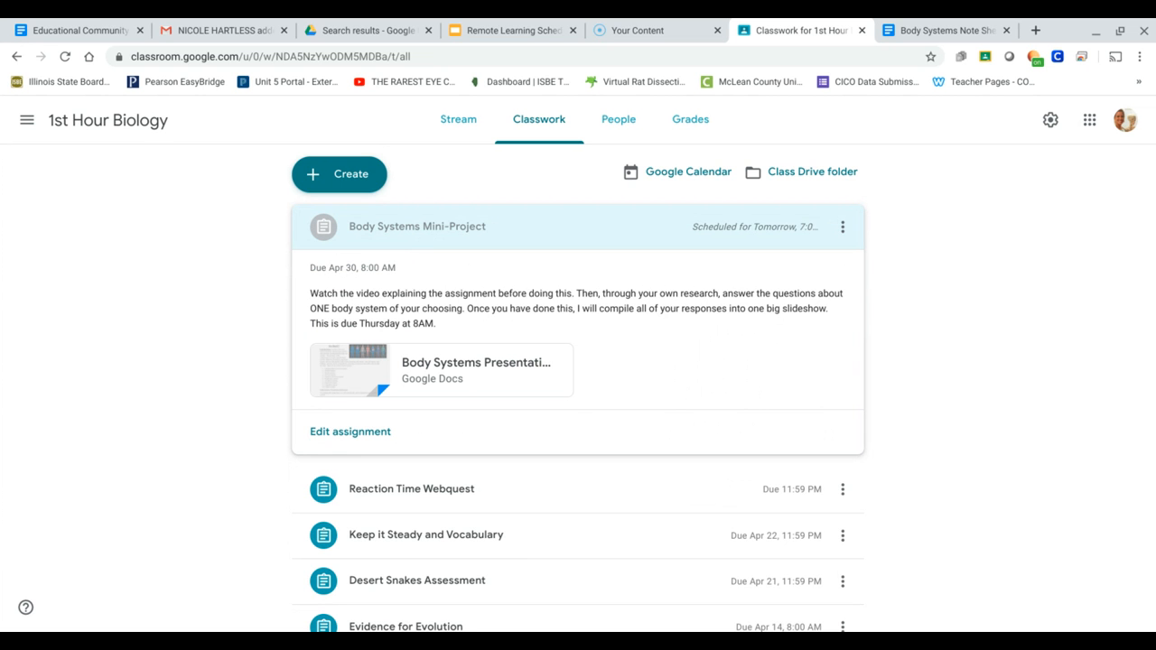
mouse_move(476, 362)
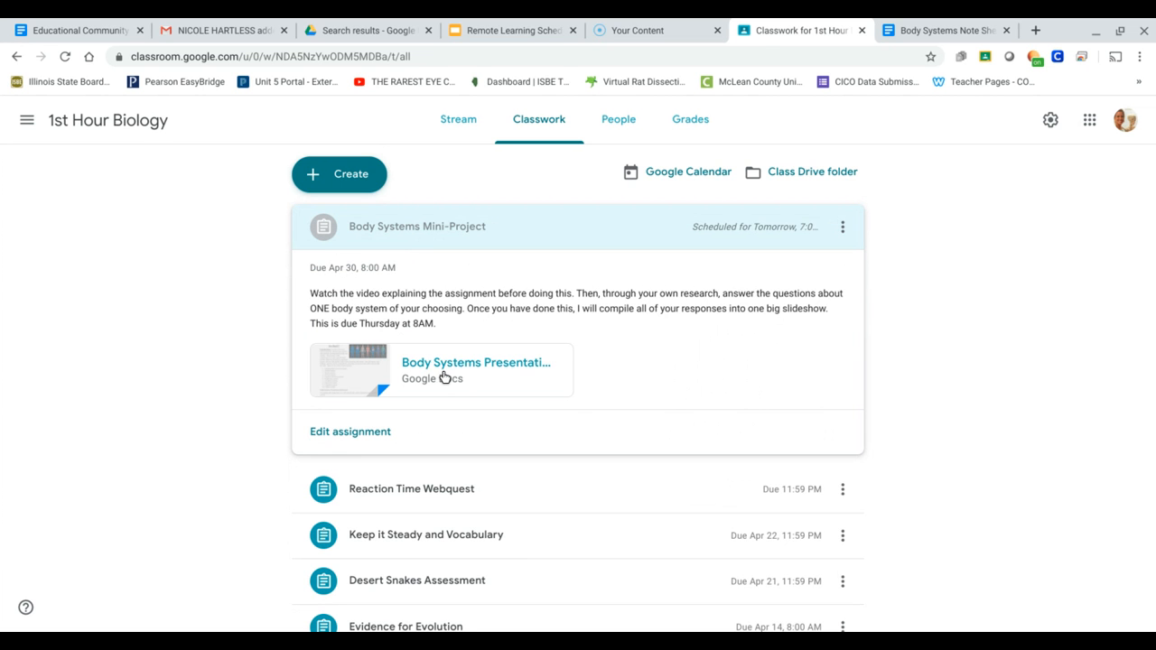
click(476, 363)
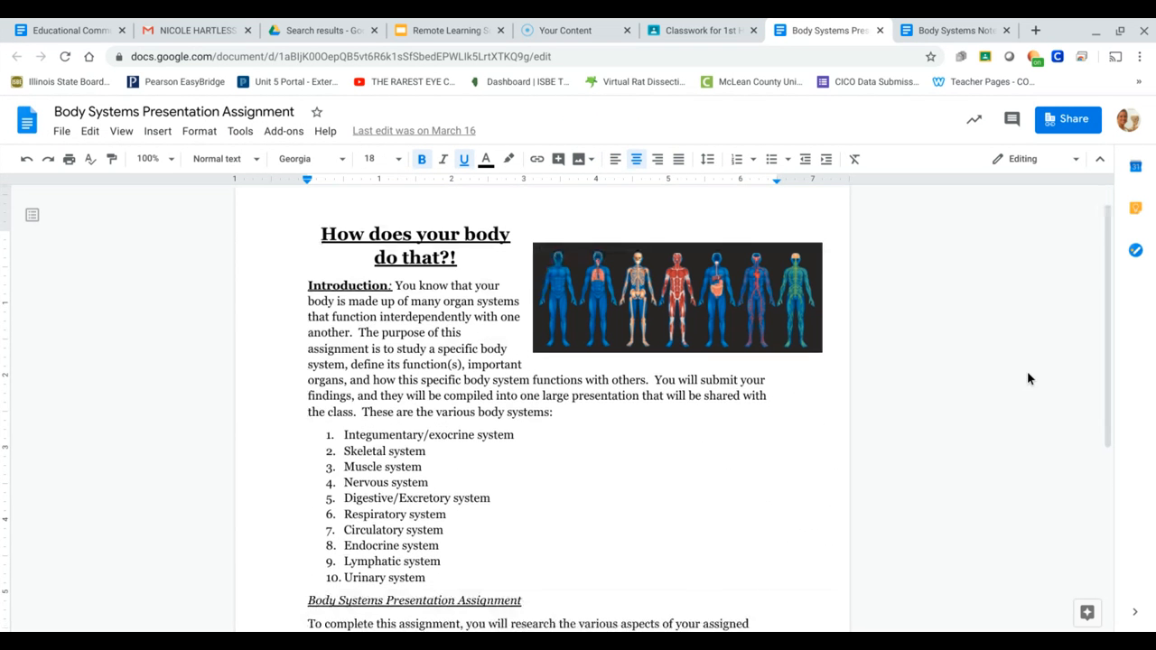
- Scroll the Presentation Assignment doc down to its ten body systems and research questions
scroll(down, 3)
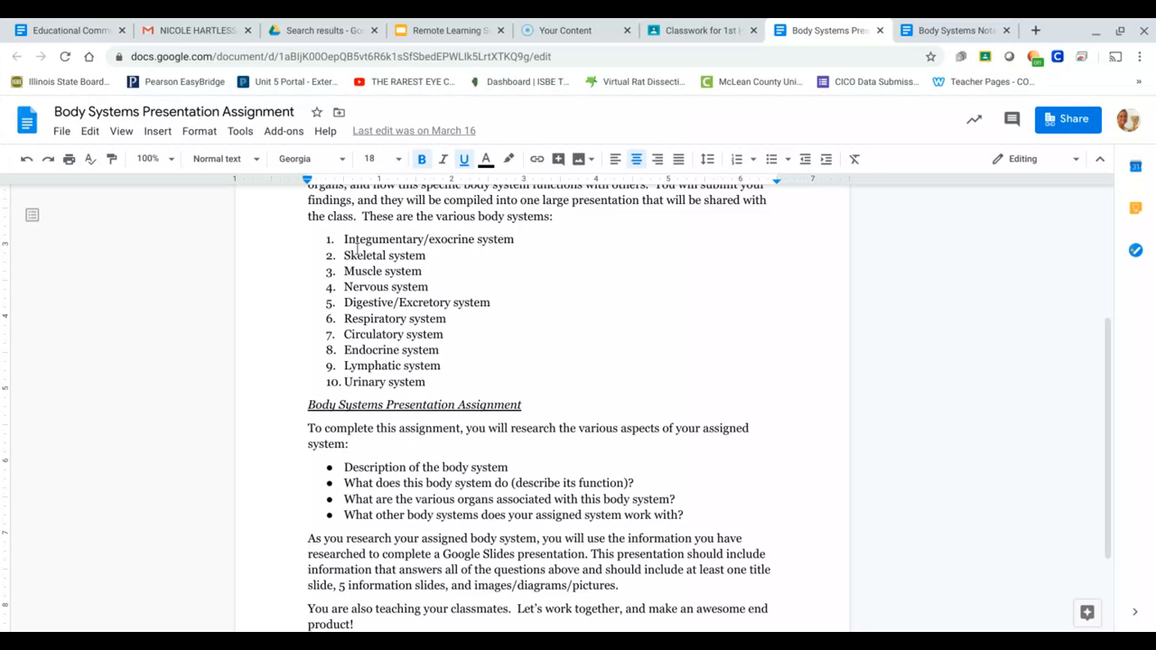
mouse_move(354, 265)
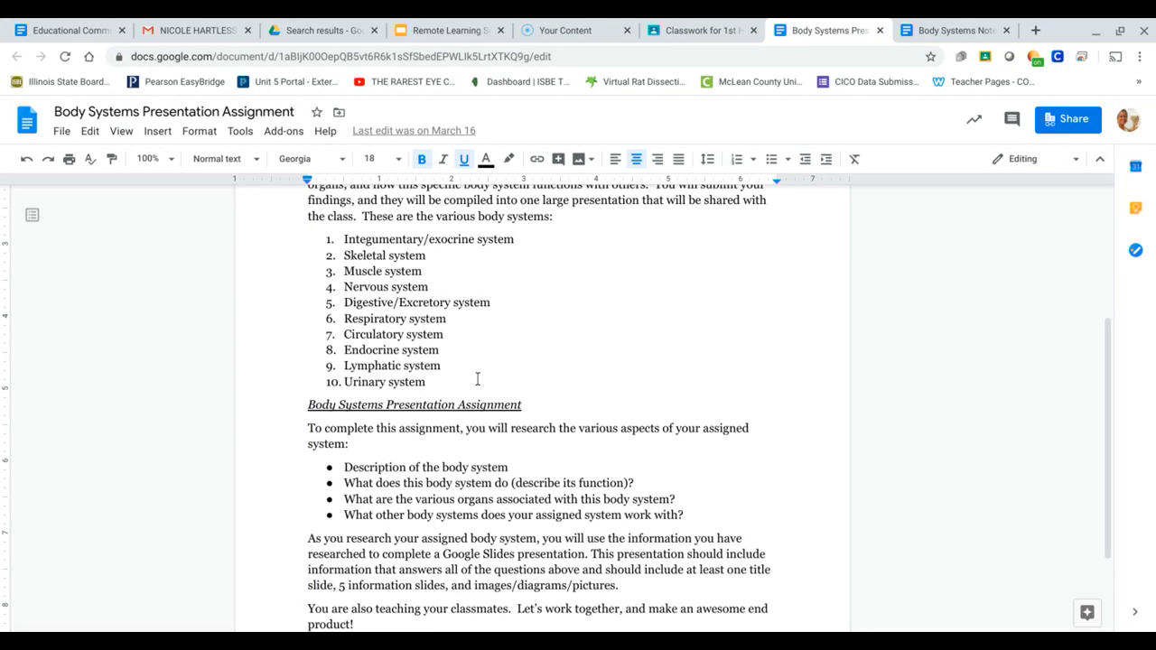
mouse_move(514, 364)
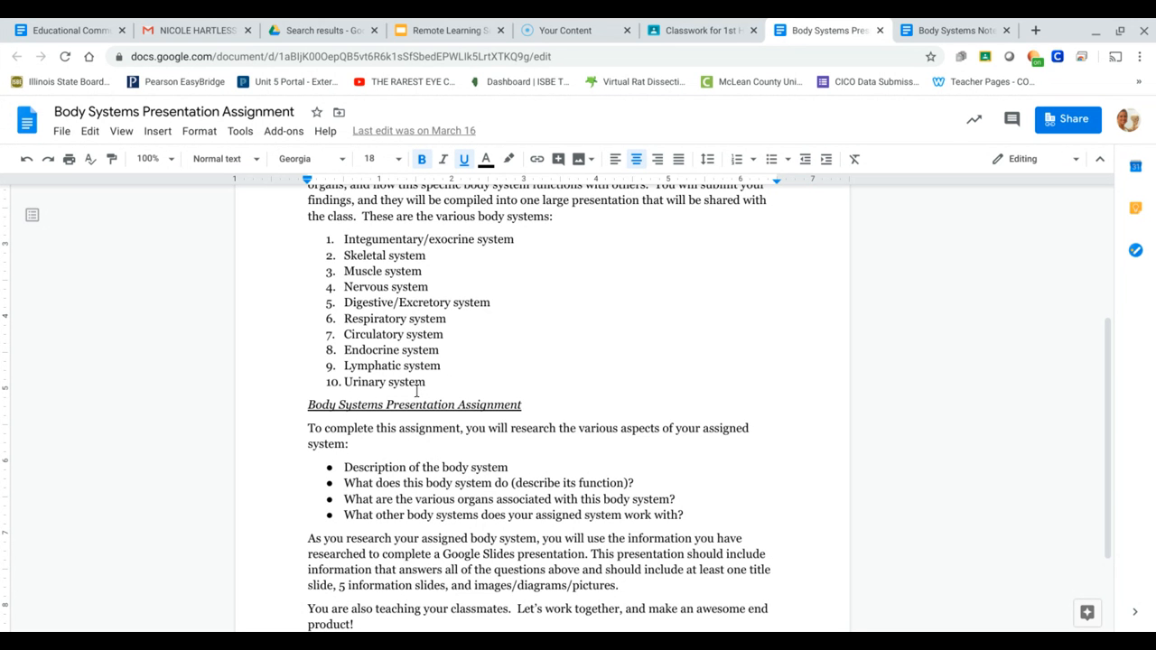
mouse_move(262, 289)
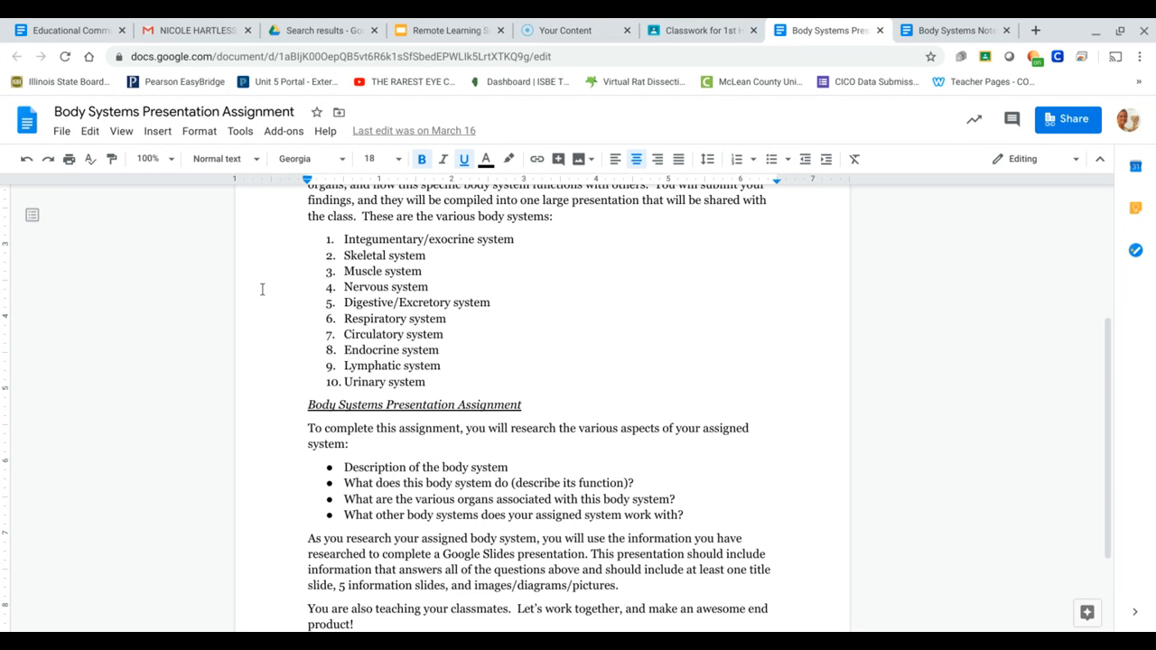
mouse_move(745, 329)
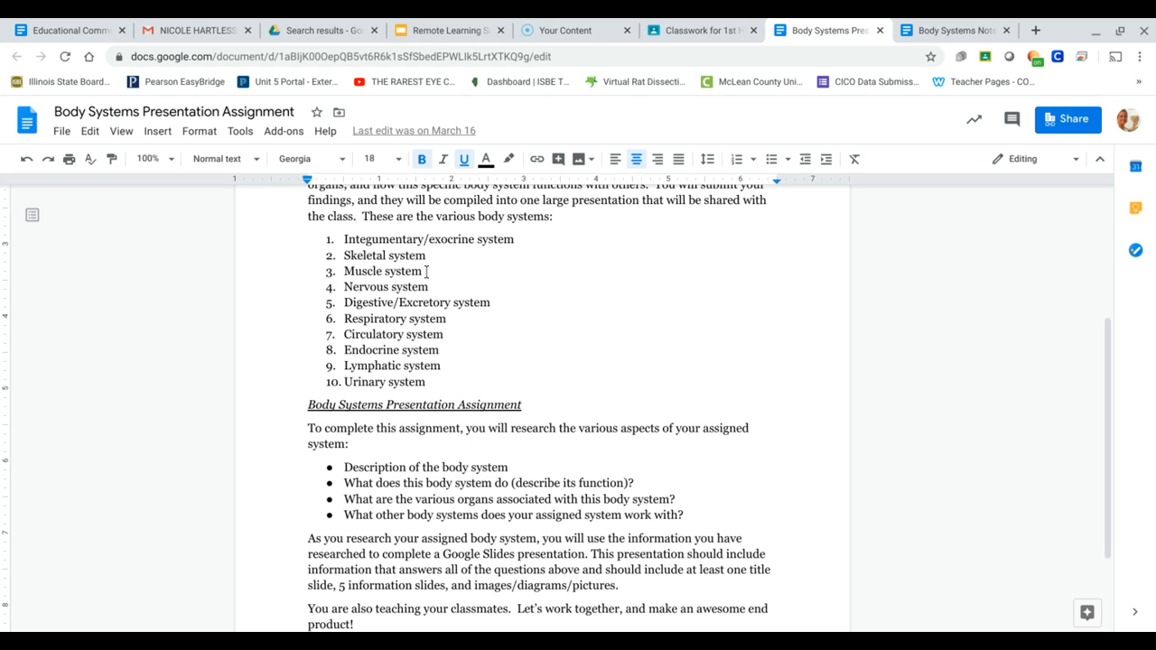
mouse_move(442, 287)
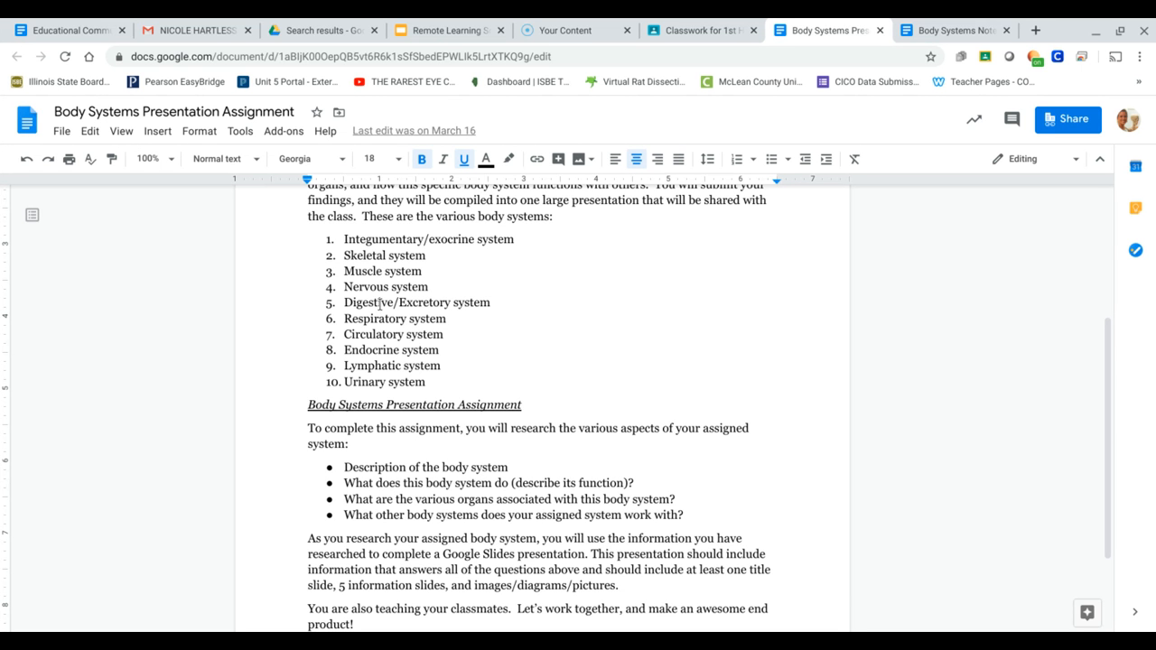
mouse_move(347, 327)
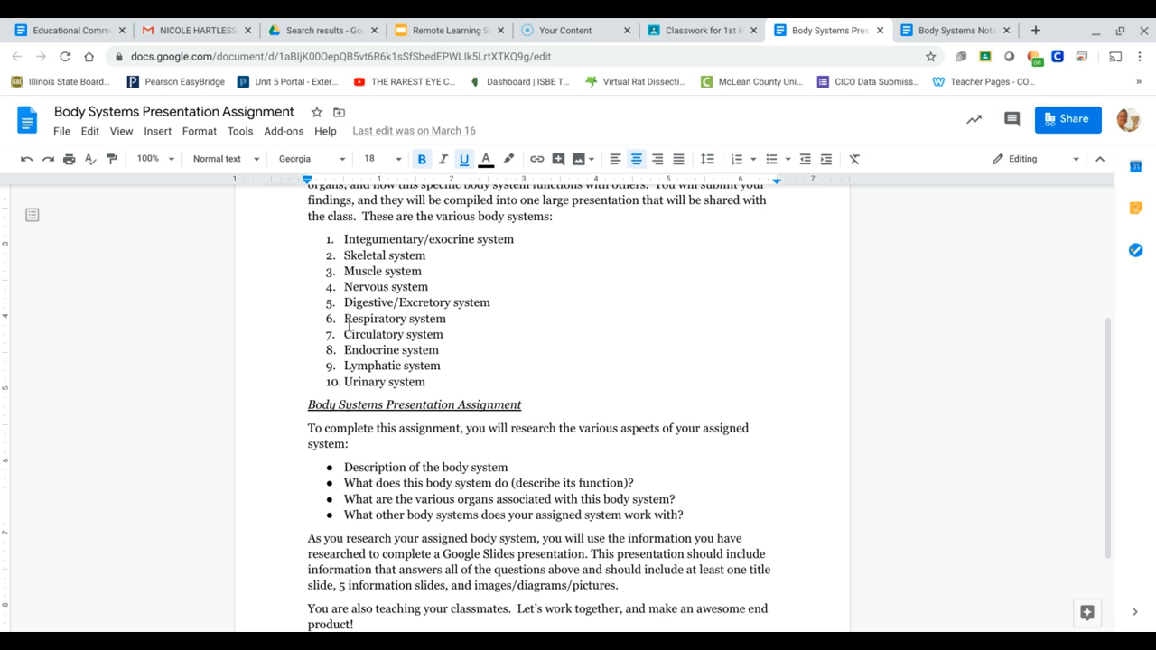
mouse_move(458, 320)
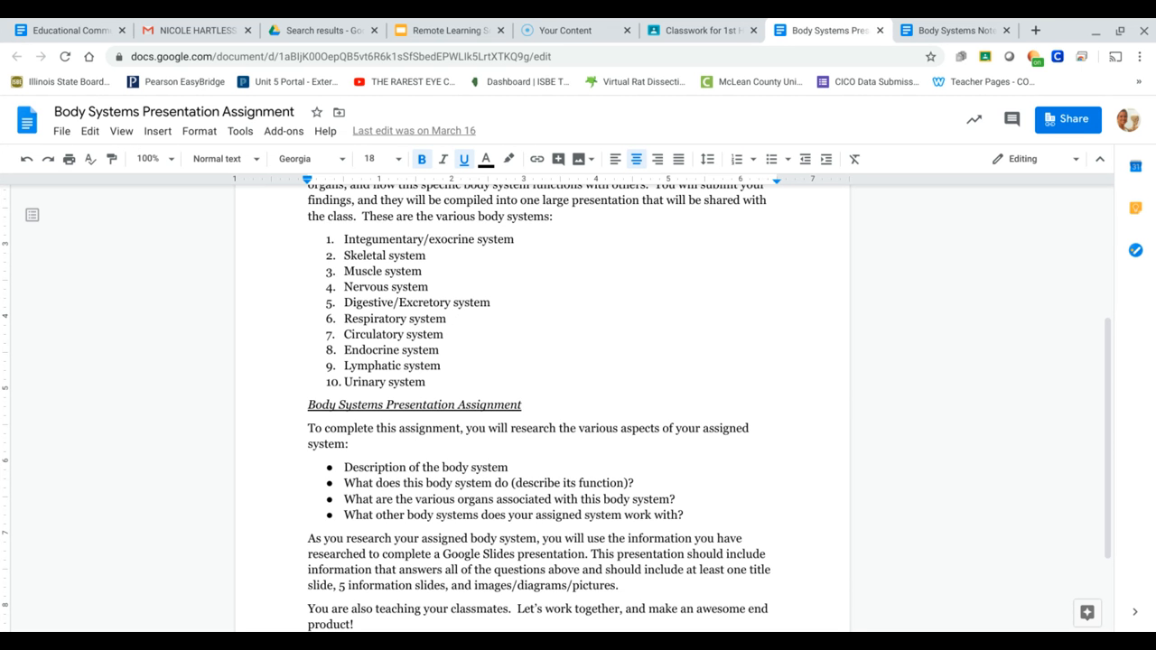
mouse_move(442, 357)
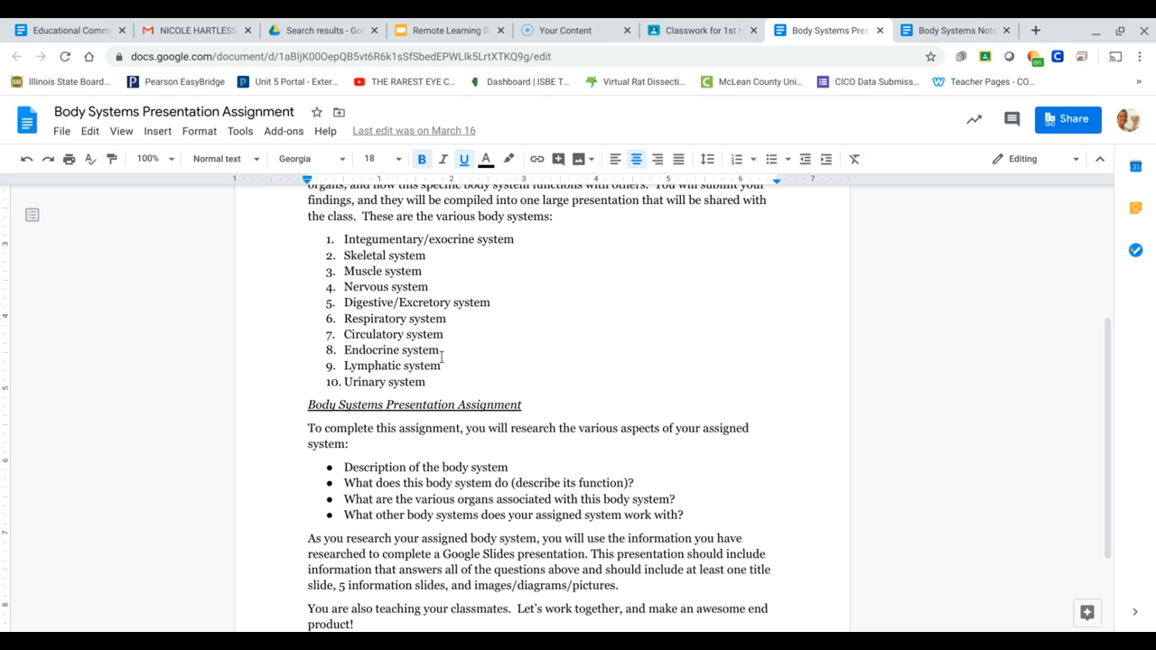
mouse_move(442, 350)
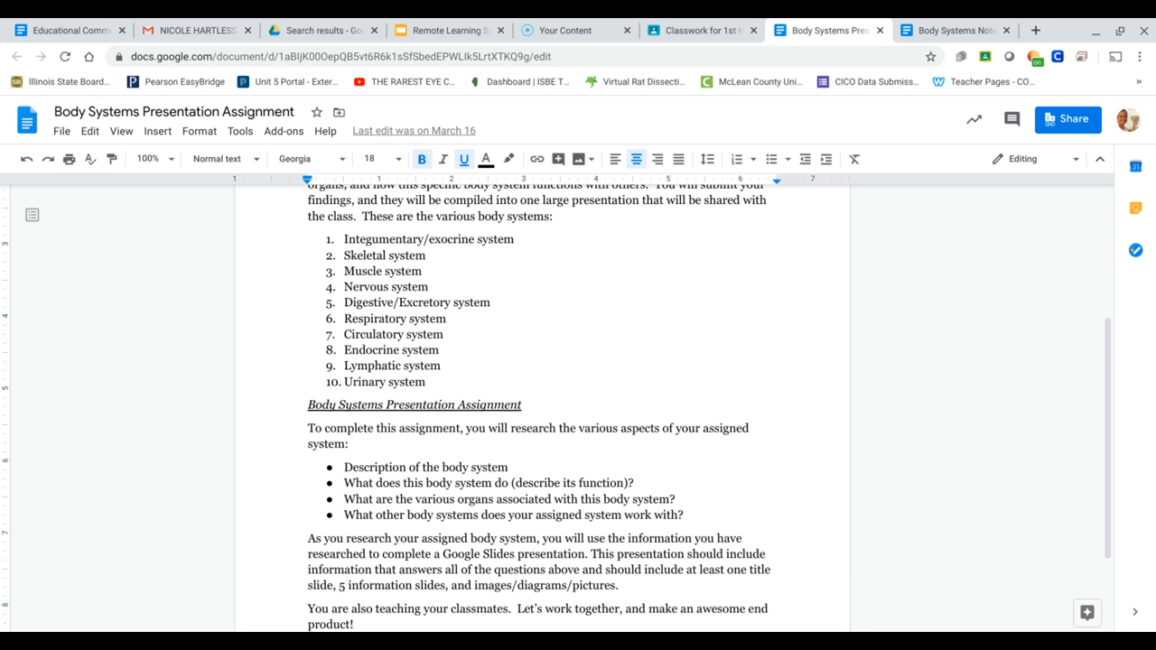
mouse_move(442, 370)
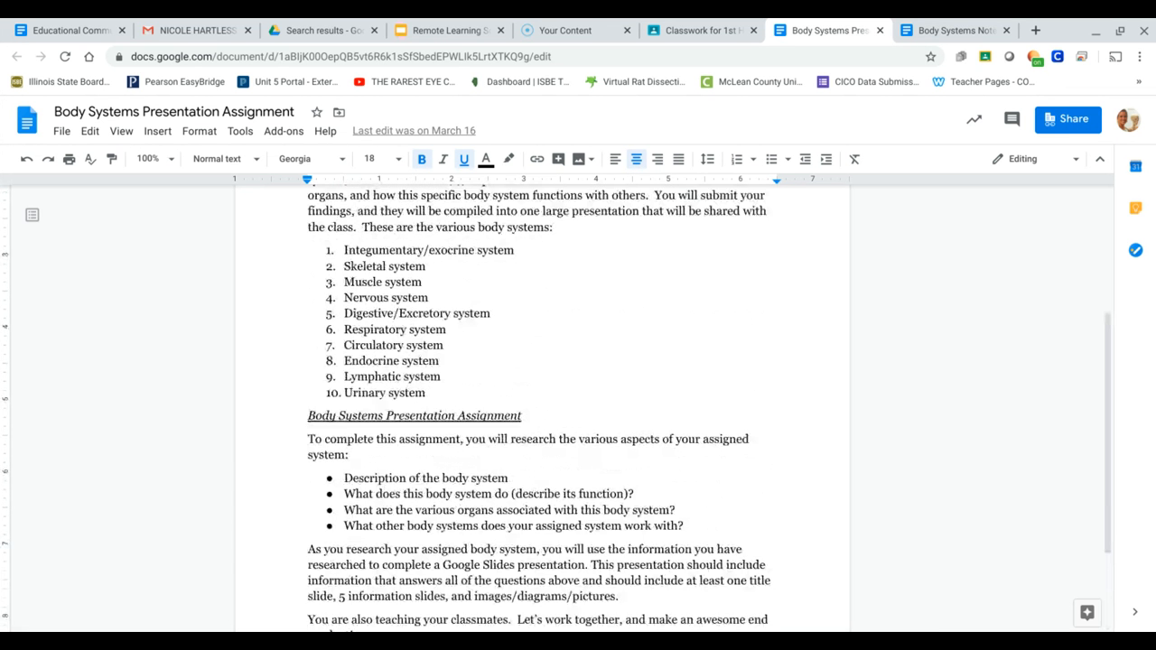
- Read through the presentation assignment doc, then return to the 1st Hour classwork tab
scroll(up, 3)
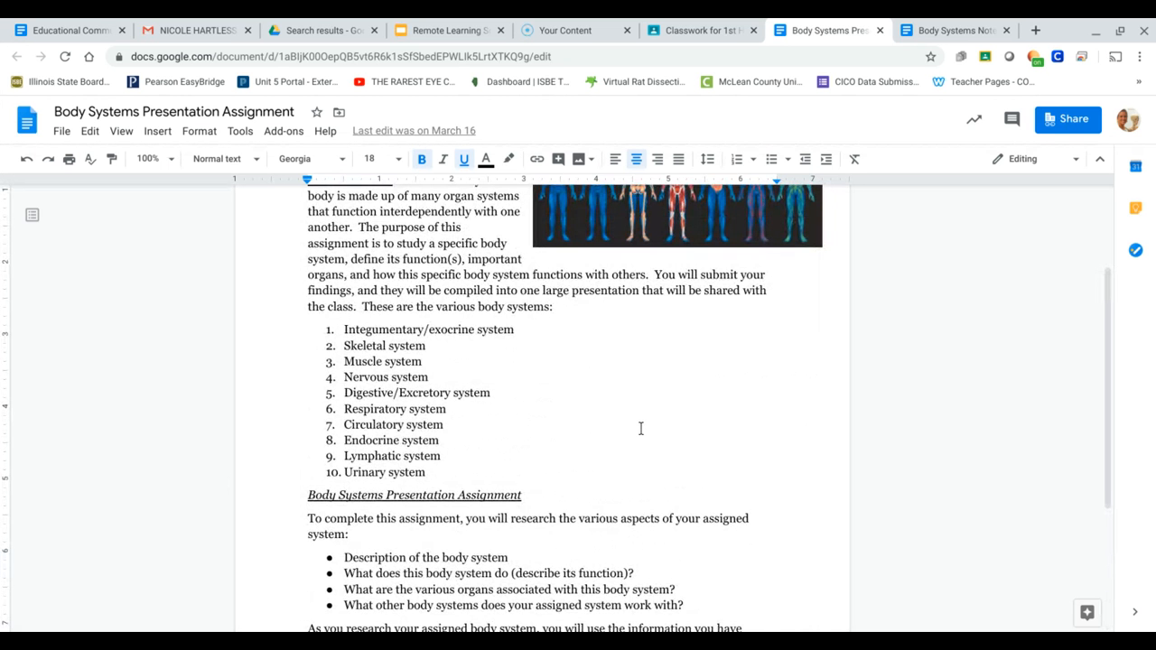
scroll(down, 3)
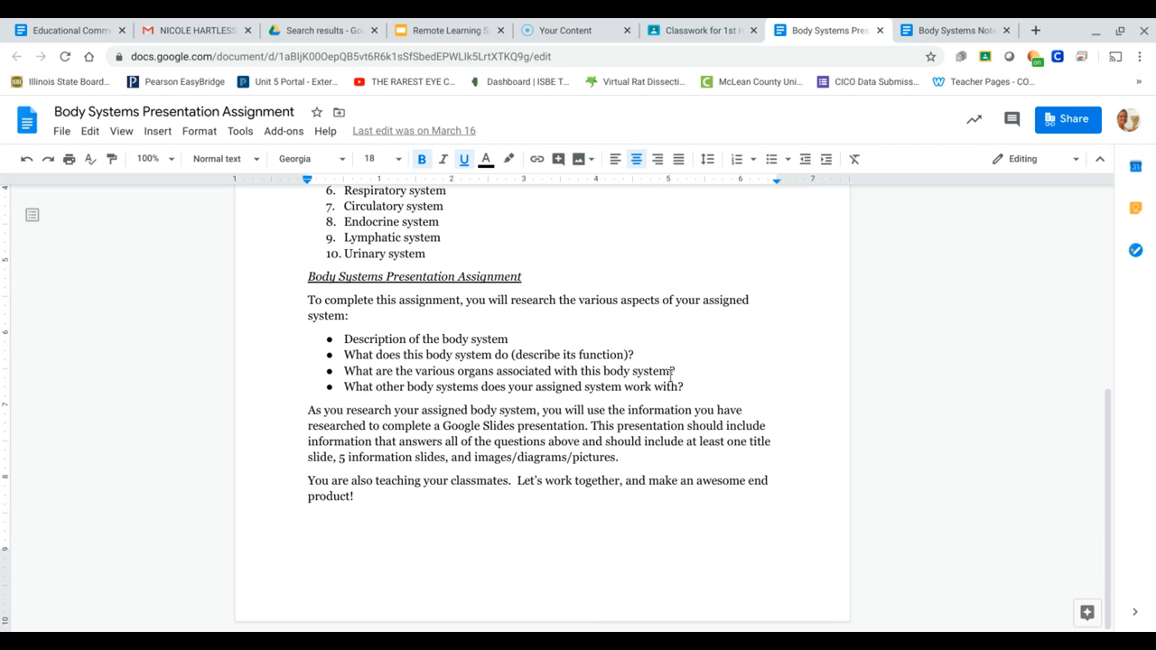
mouse_move(637, 313)
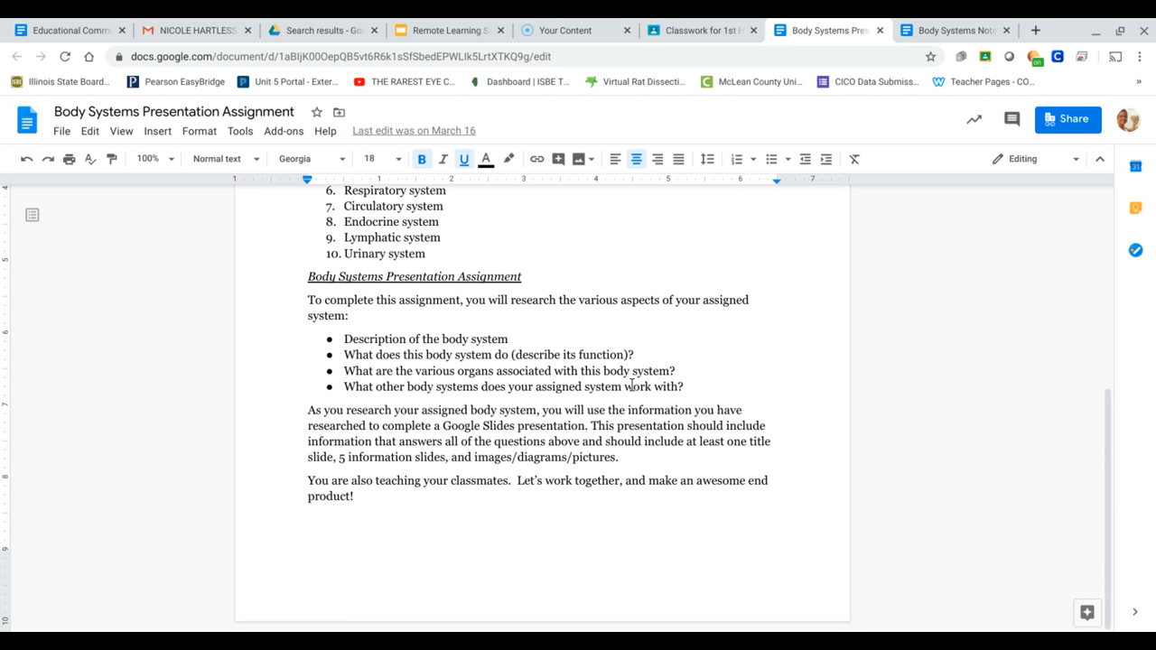
mouse_move(631, 386)
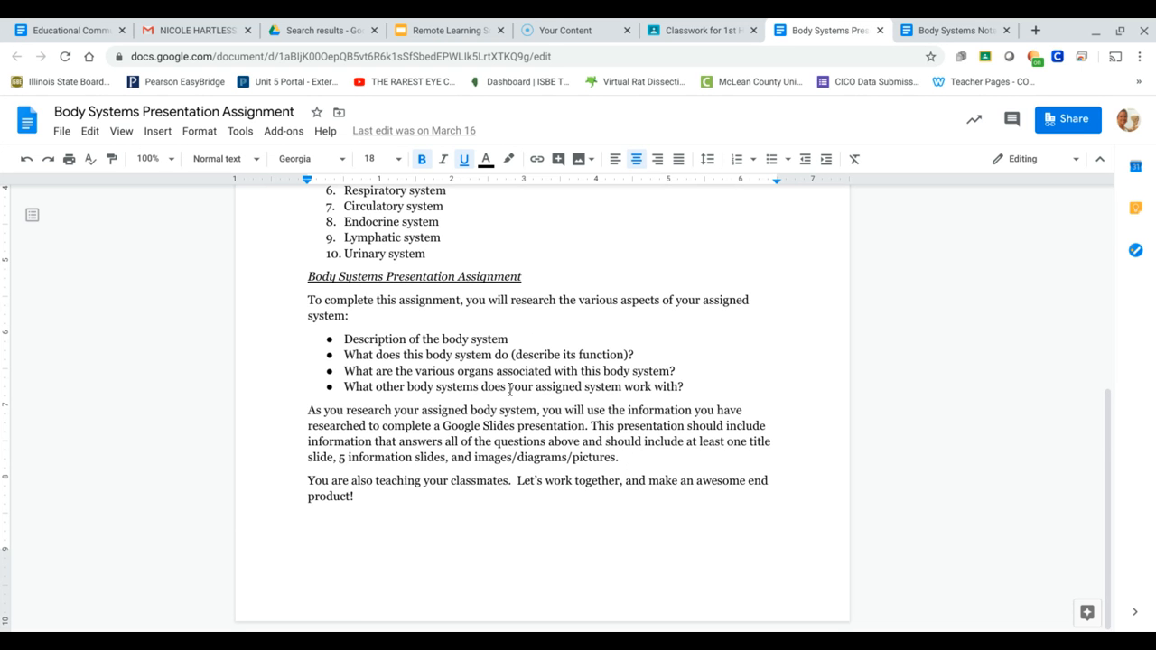
mouse_move(413, 297)
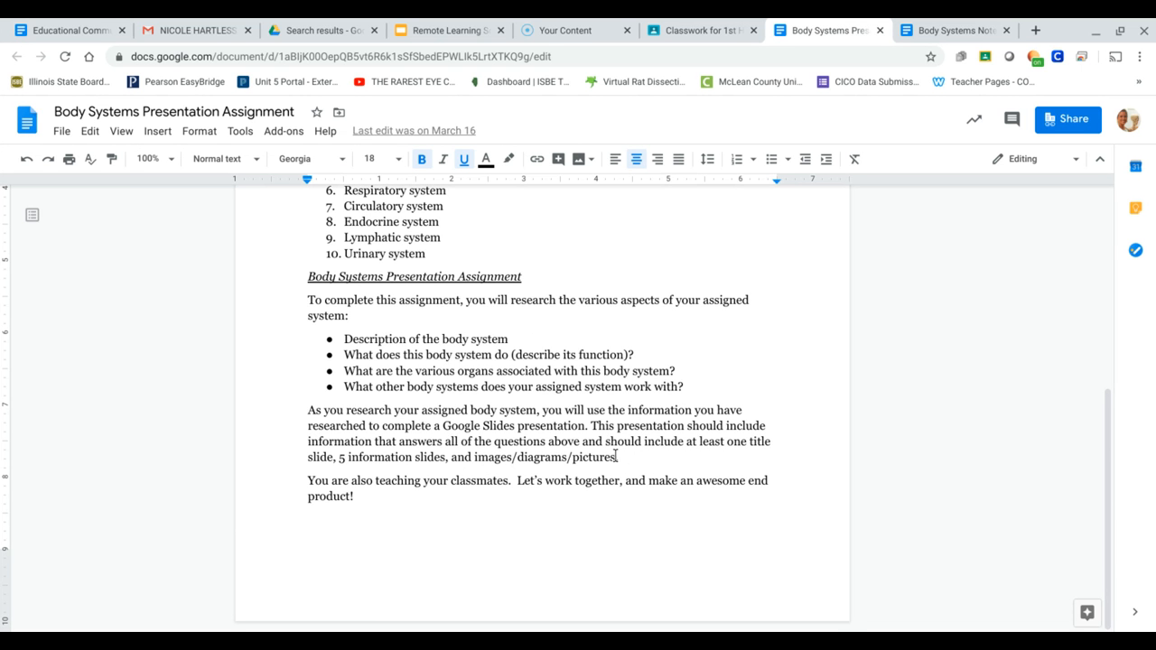
mouse_move(677, 399)
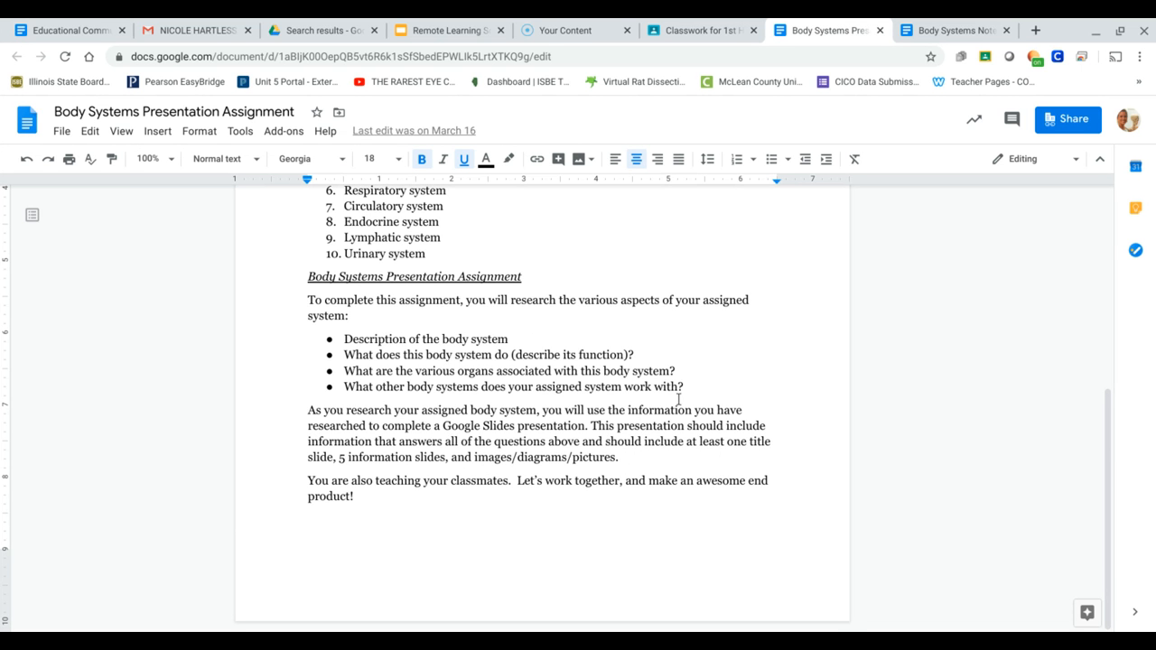
mouse_move(716, 382)
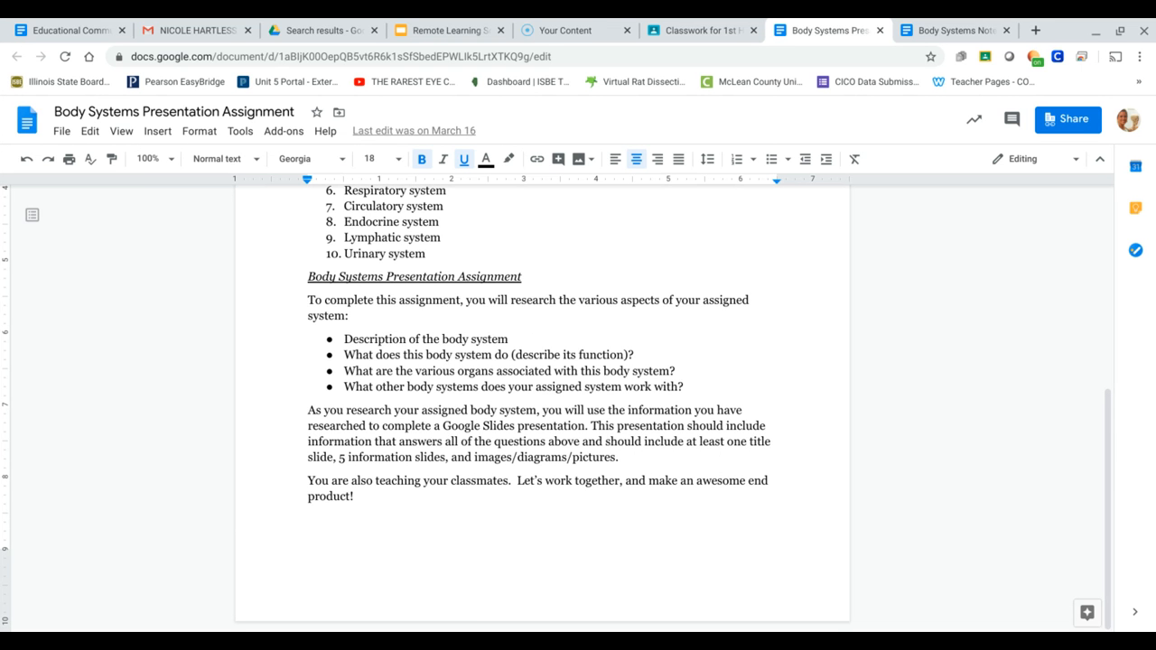
mouse_move(350, 420)
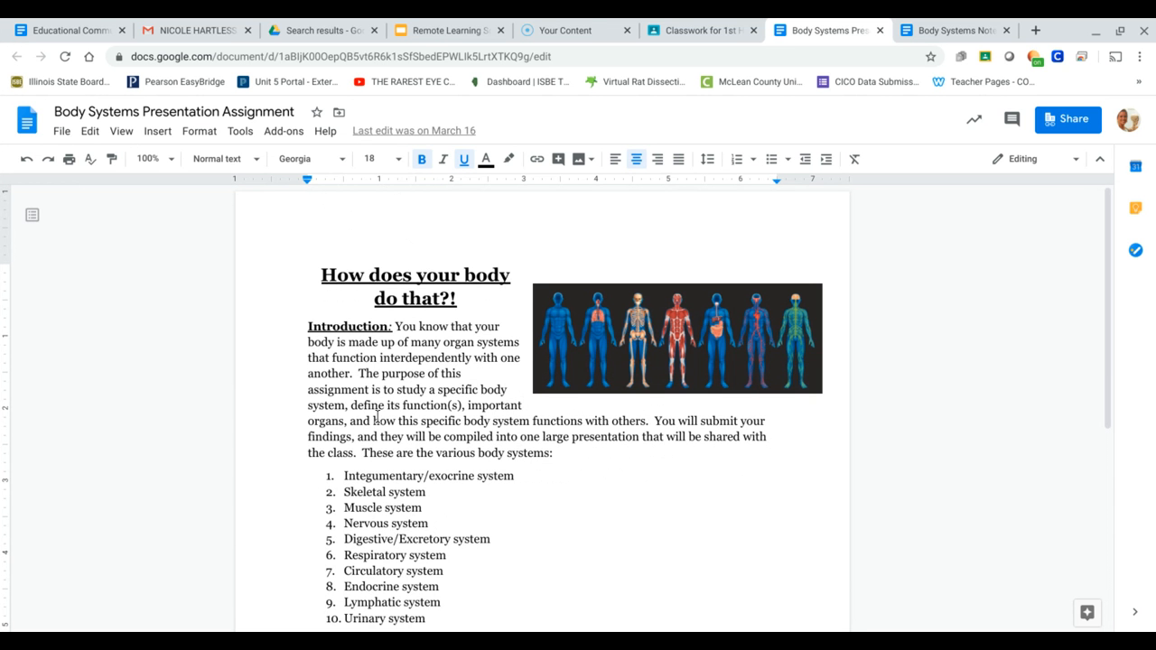
click(700, 30)
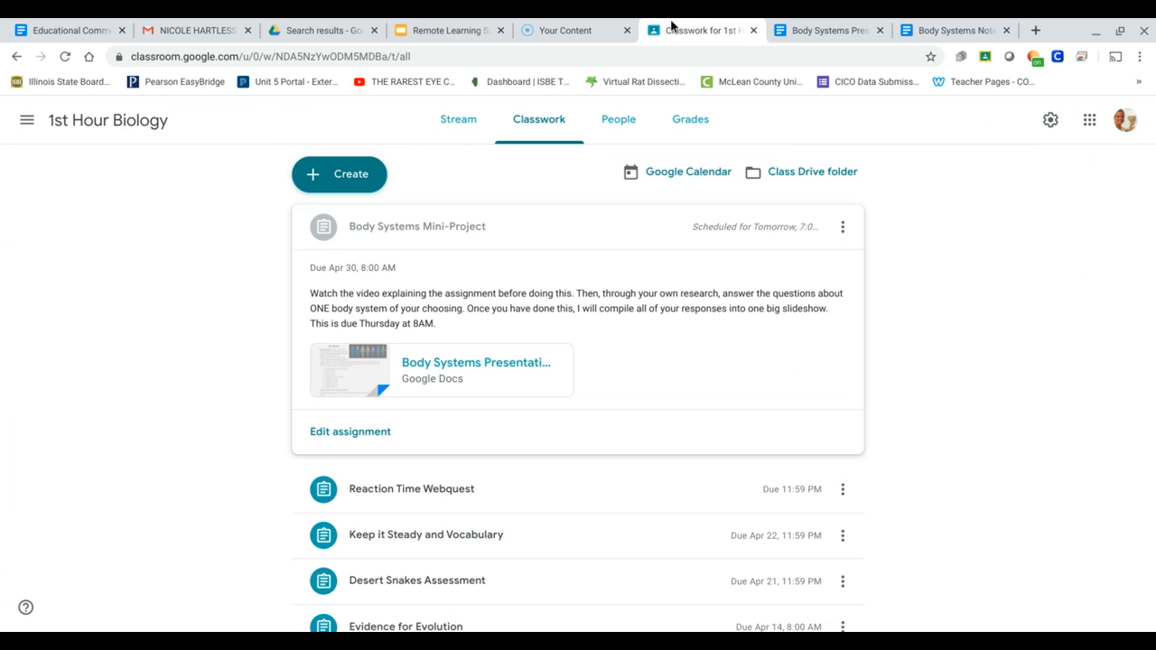
mouse_move(639, 330)
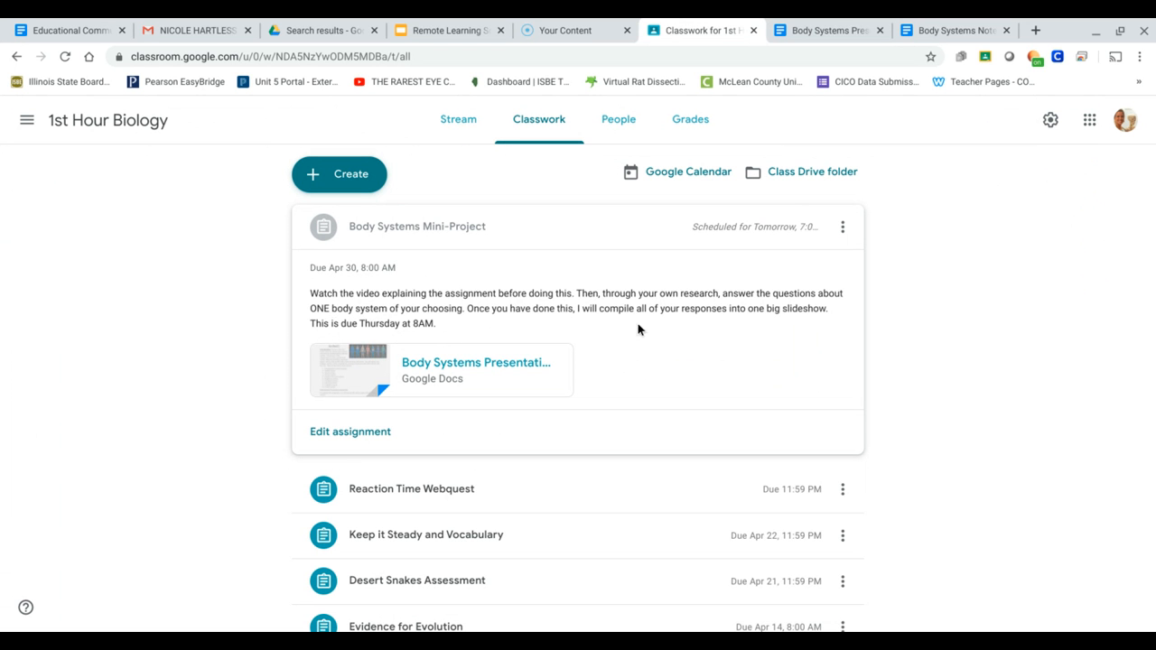
mouse_move(432, 323)
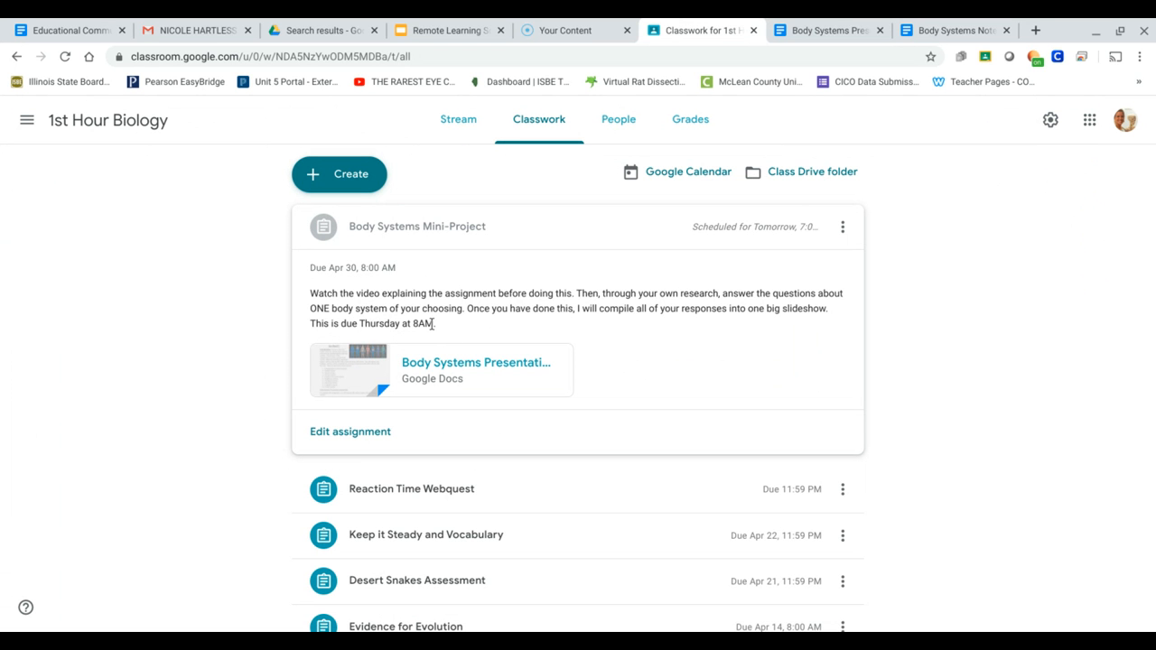
mouse_move(437, 329)
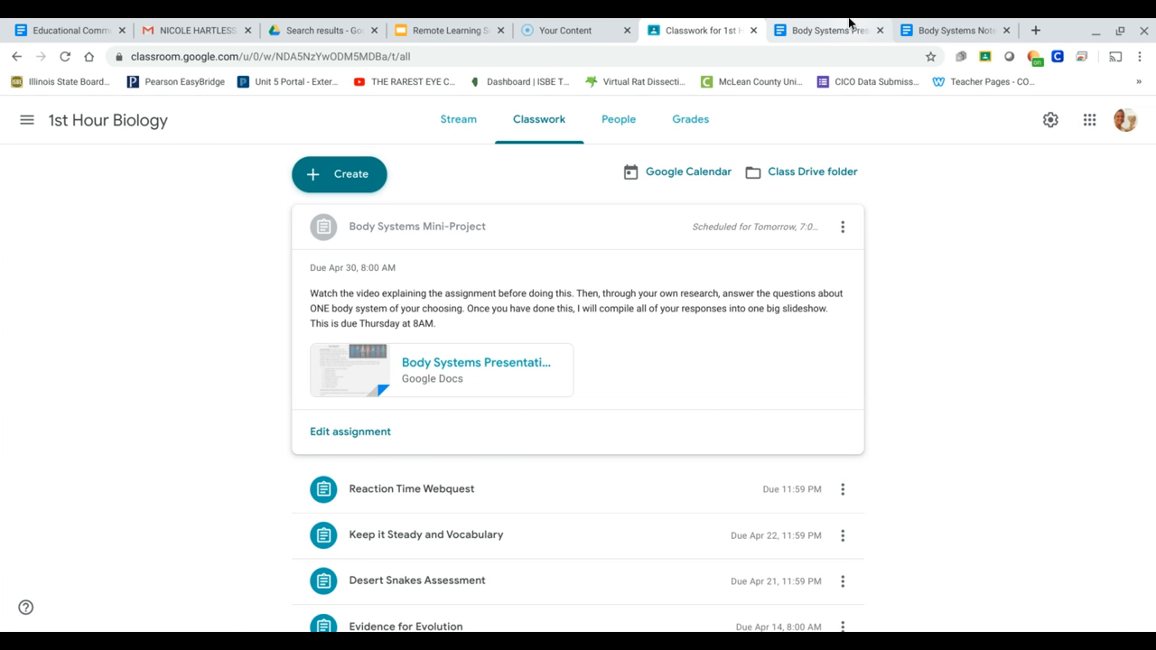
- Revisit the Presentation Assignment doc, then switch to the Body Systems Note Sheet doc
click(824, 29)
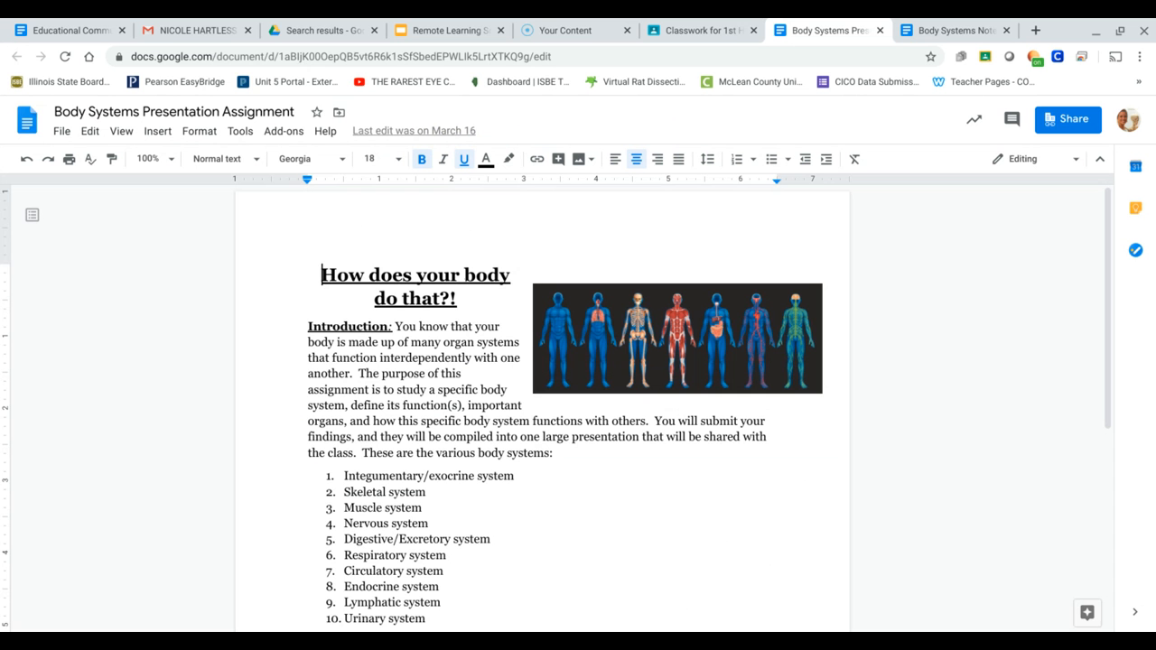
mouse_move(629, 237)
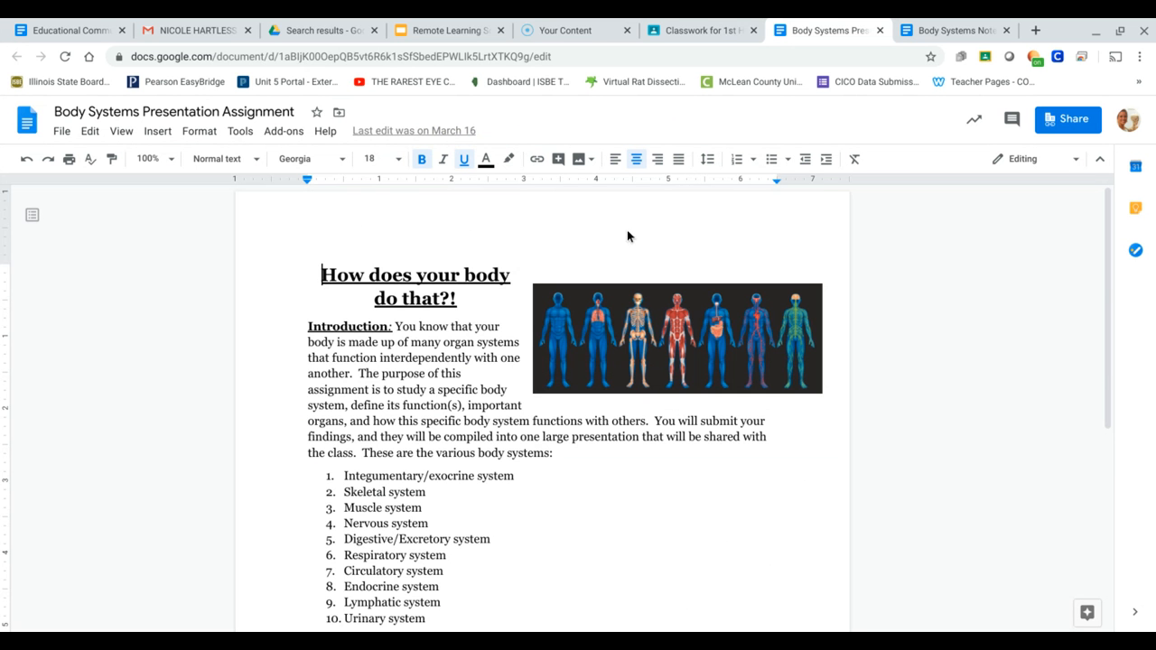
scroll(down, 3)
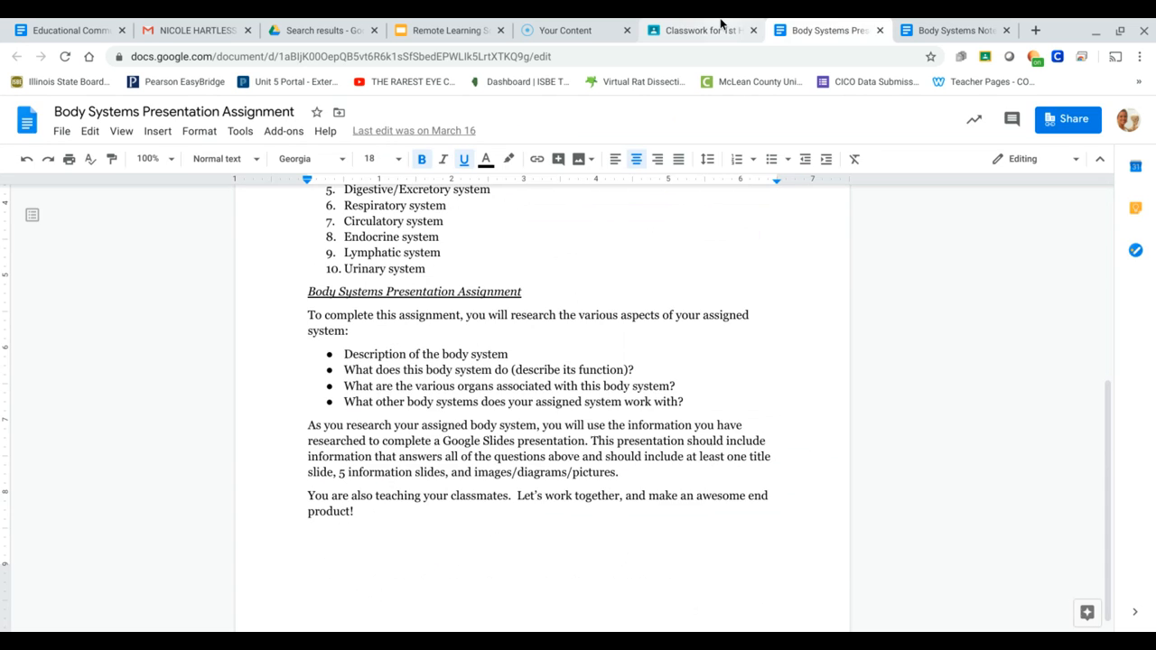
click(700, 30)
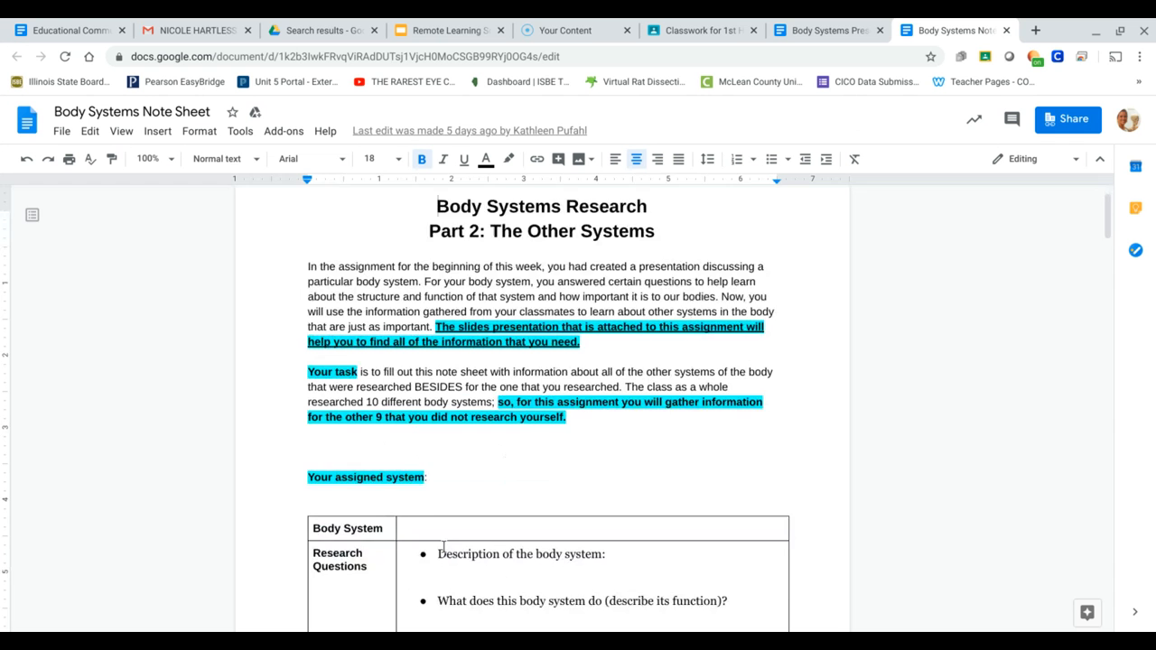
- Look over the Note Sheet's Part 2 instructions and research table, then close its tab
scroll(down, 3)
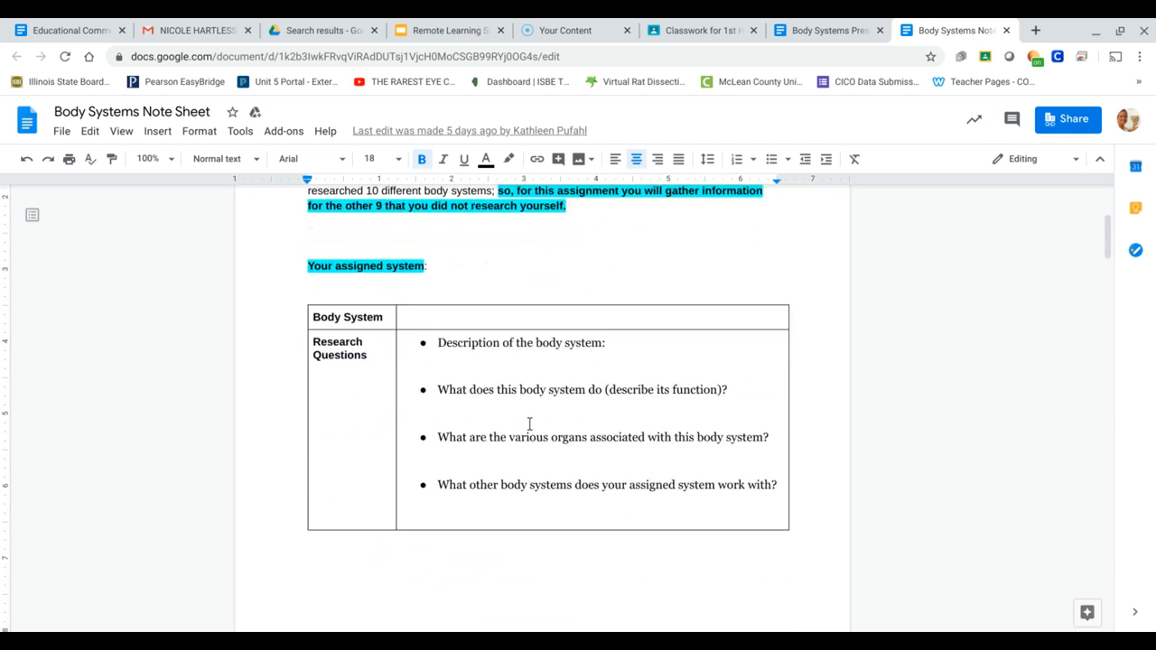
scroll(down, 3)
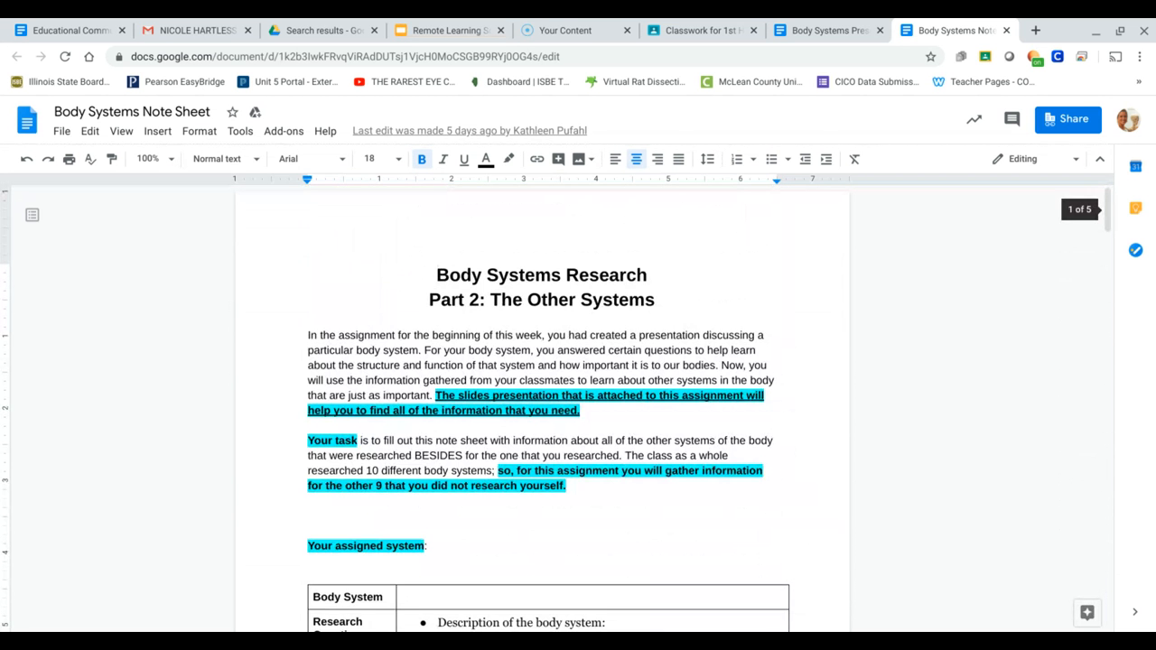
scroll(down, 3)
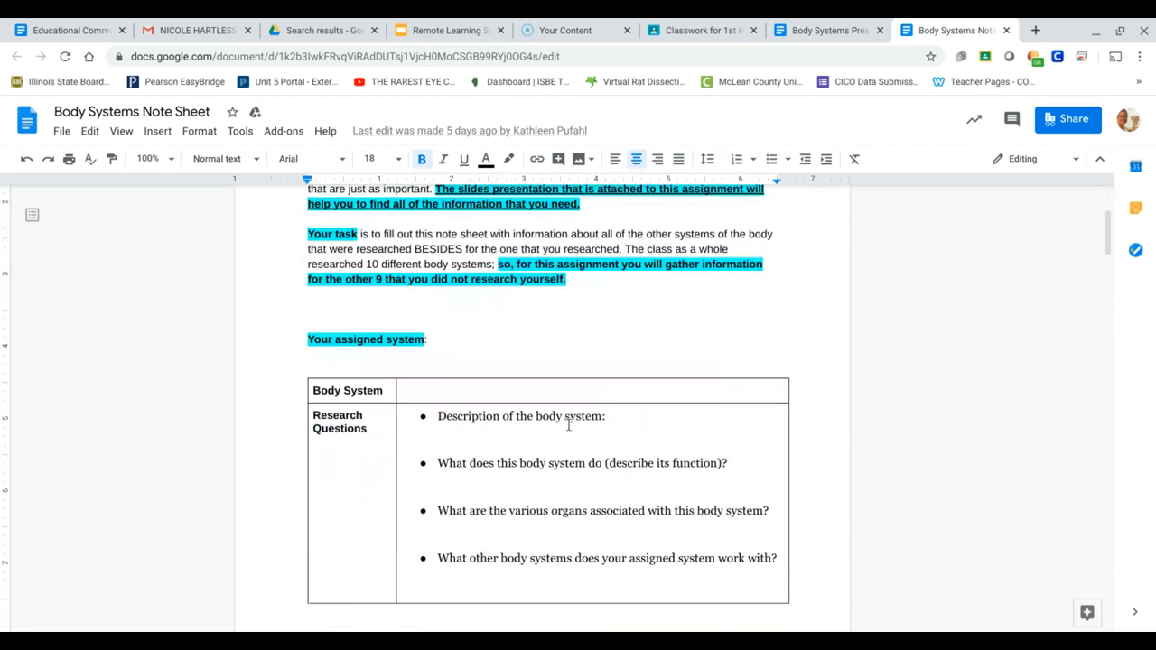
scroll(down, 3)
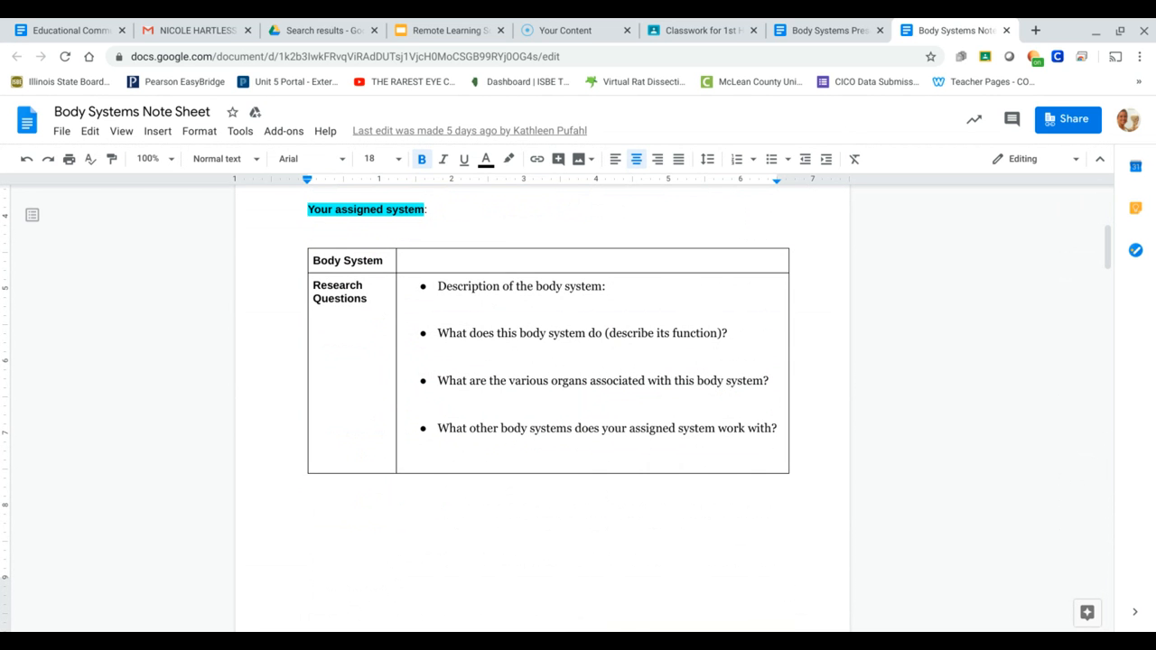
mouse_move(1018, 30)
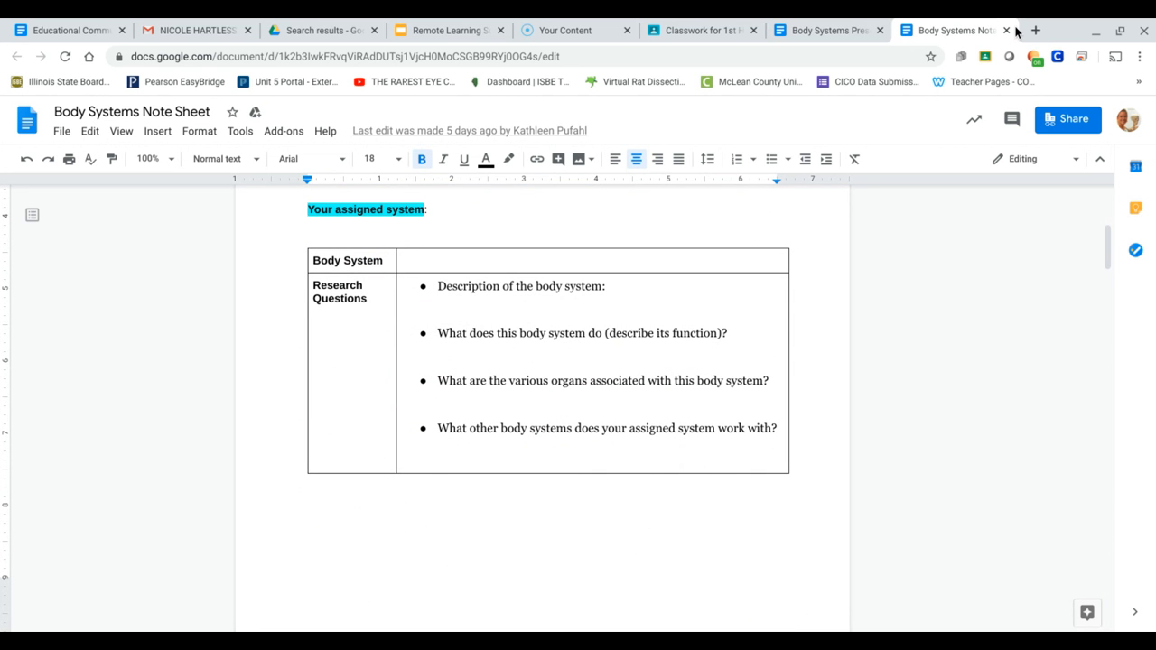
click(946, 30)
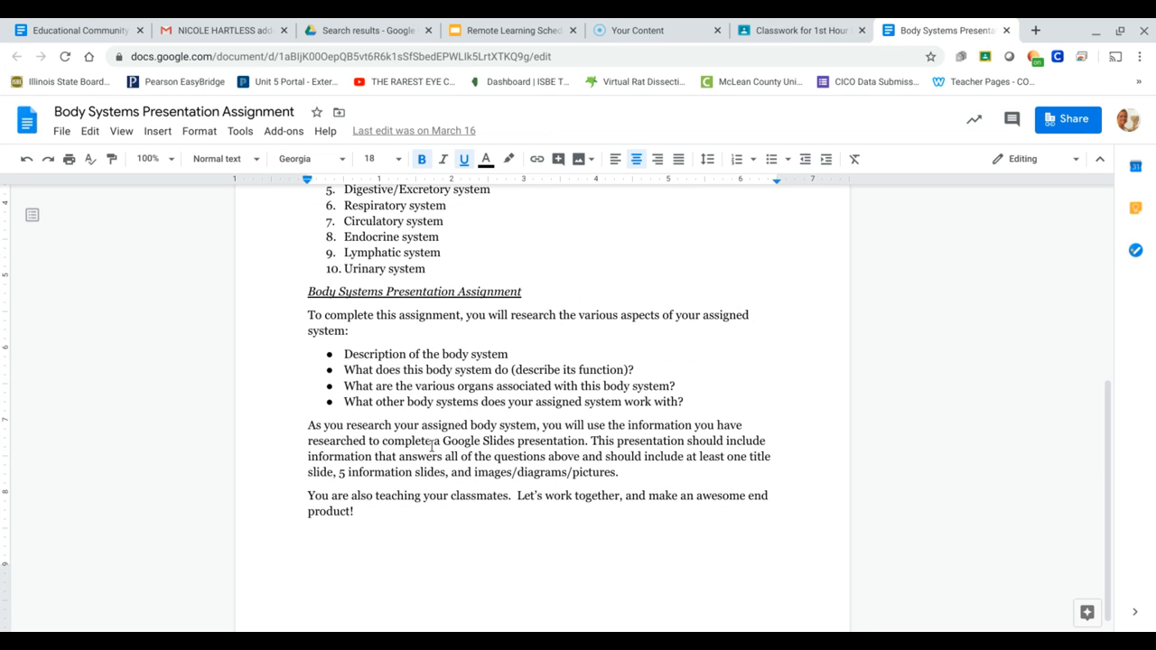
- Scroll the presentation assignment doc and go back to the 1st Hour Biology classwork
scroll(up, 3)
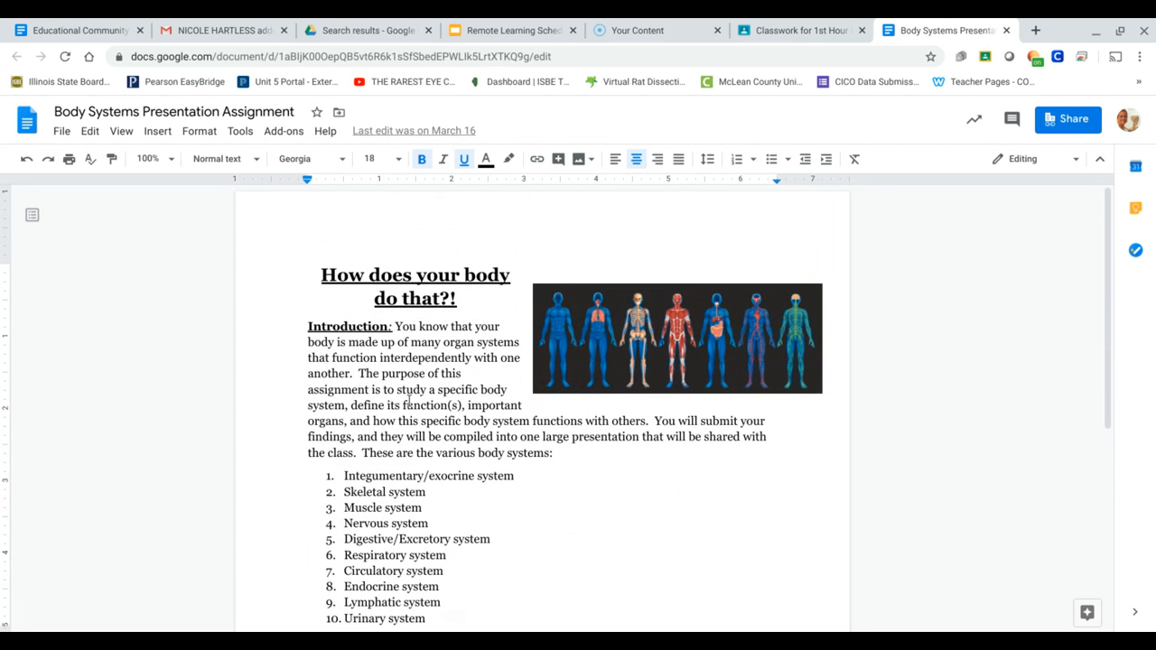
scroll(down, 3)
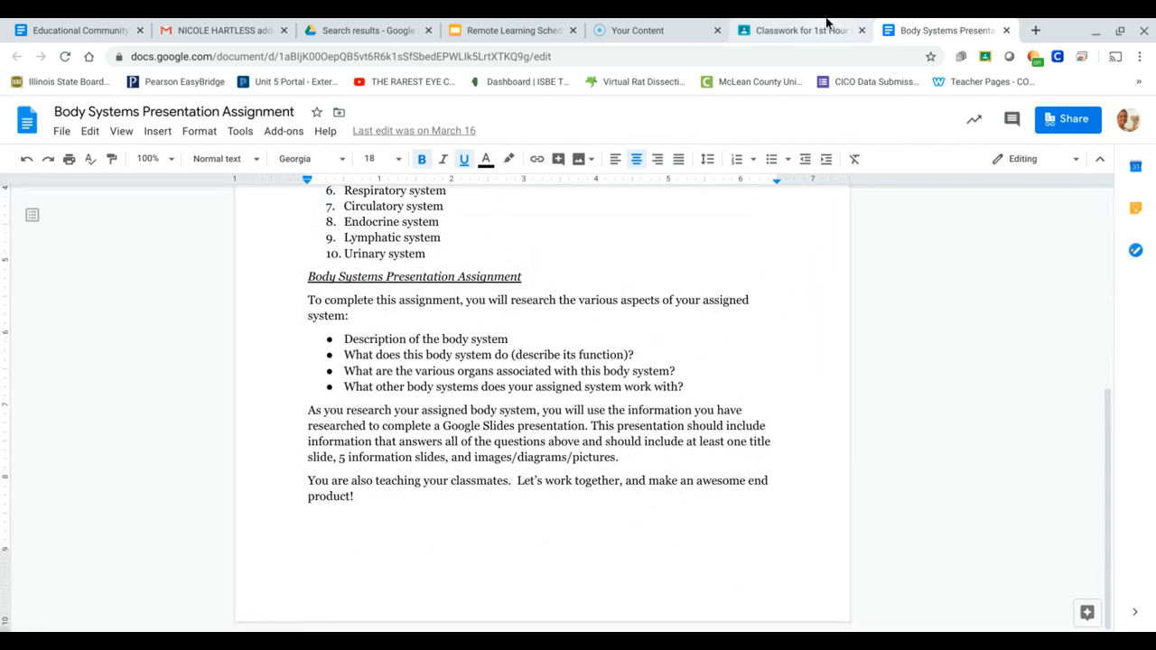
click(800, 30)
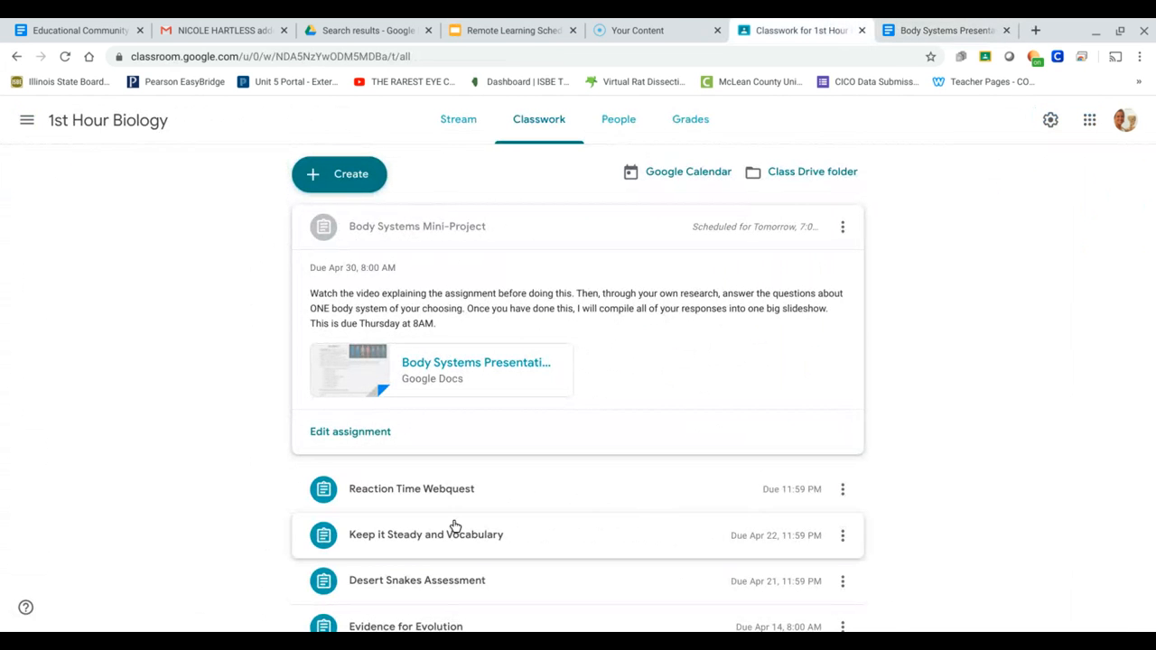
mouse_move(972, 389)
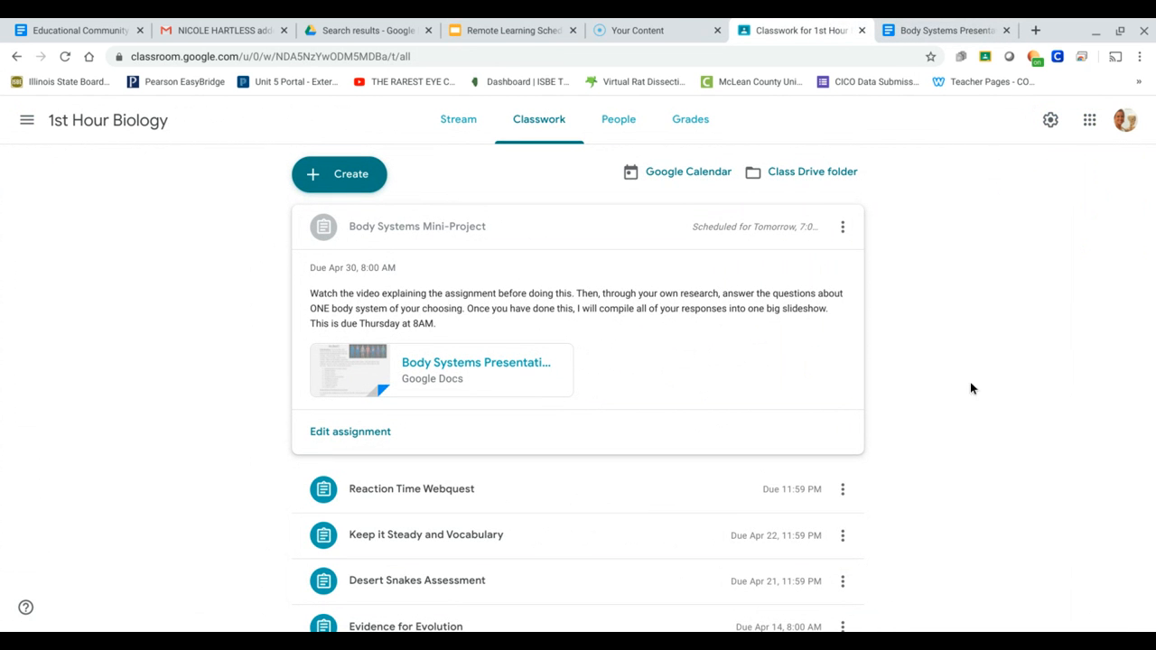
mouse_move(1091, 327)
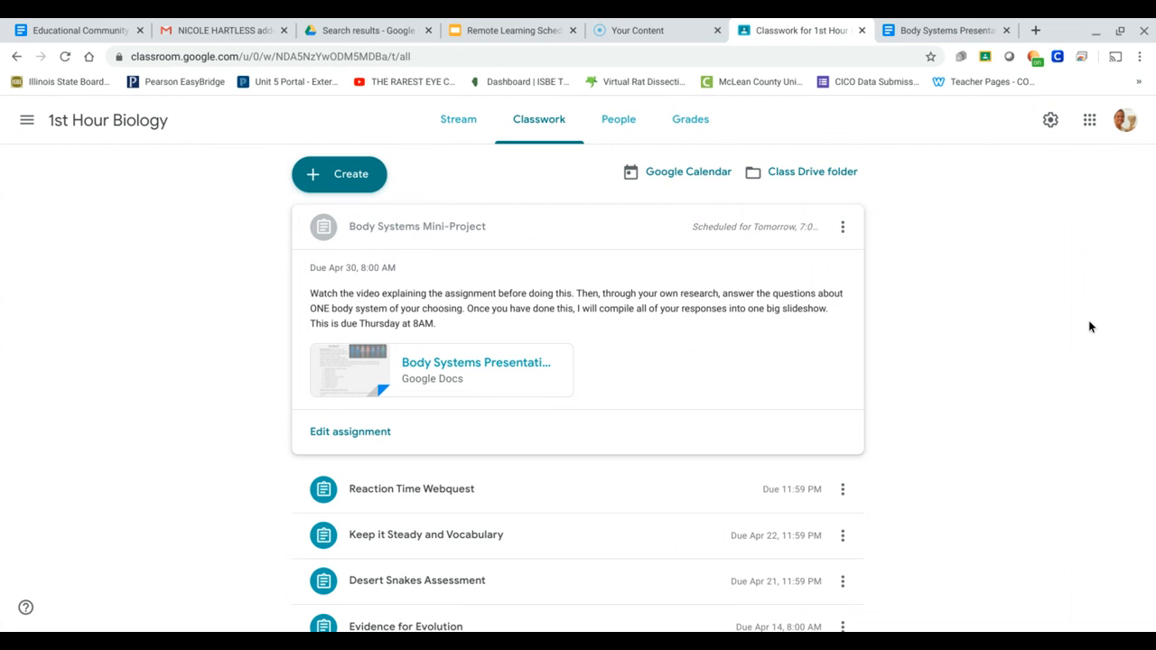
mouse_move(934, 458)
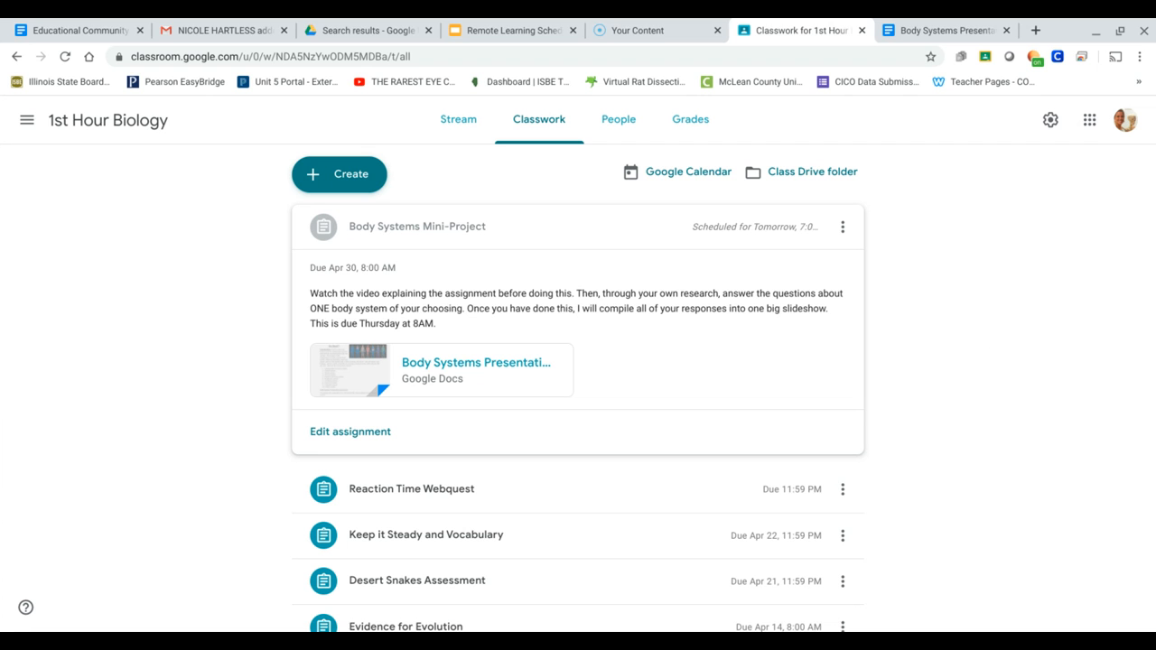
mouse_move(933, 496)
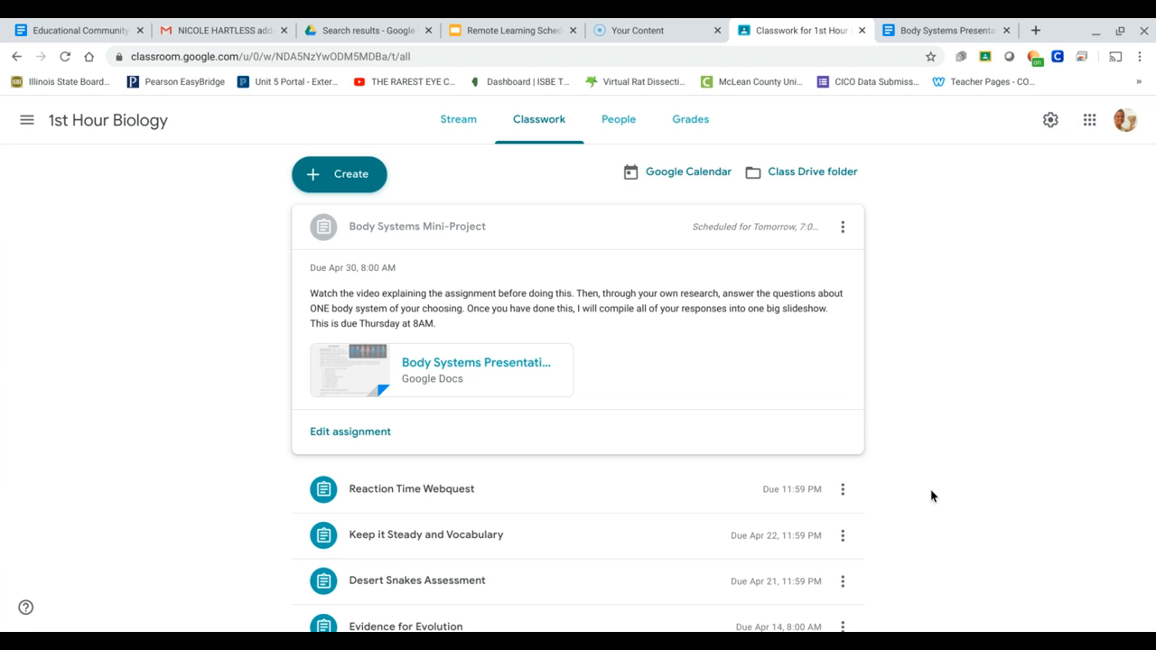